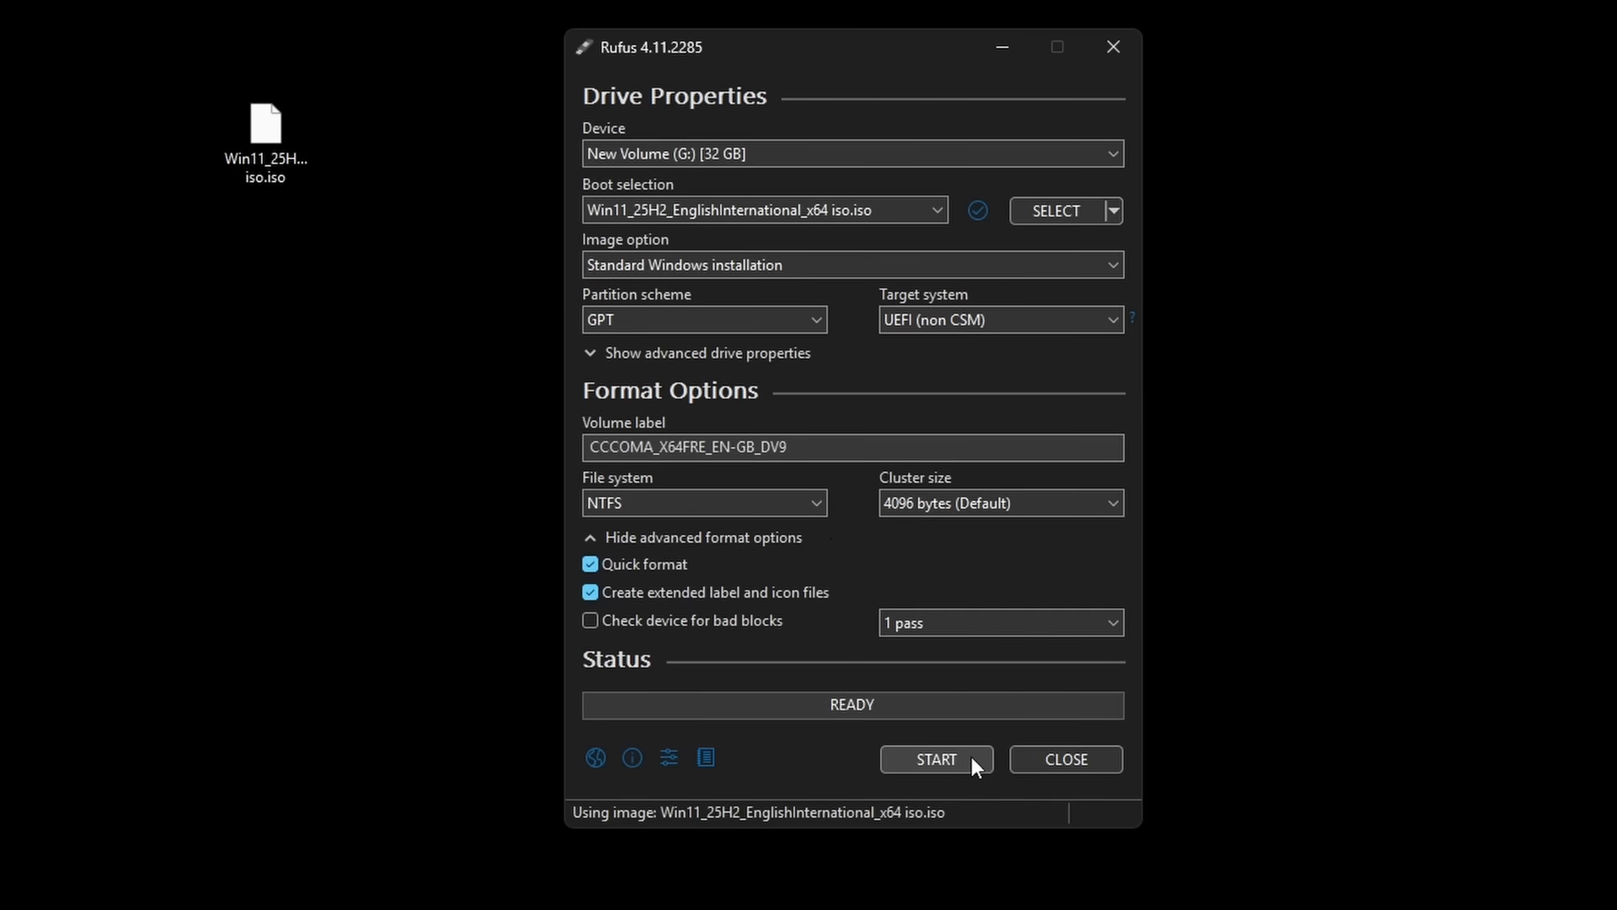
- Write the Windows 11 image to the 32 GB USB drive and close Rufus when ready
click(936, 759)
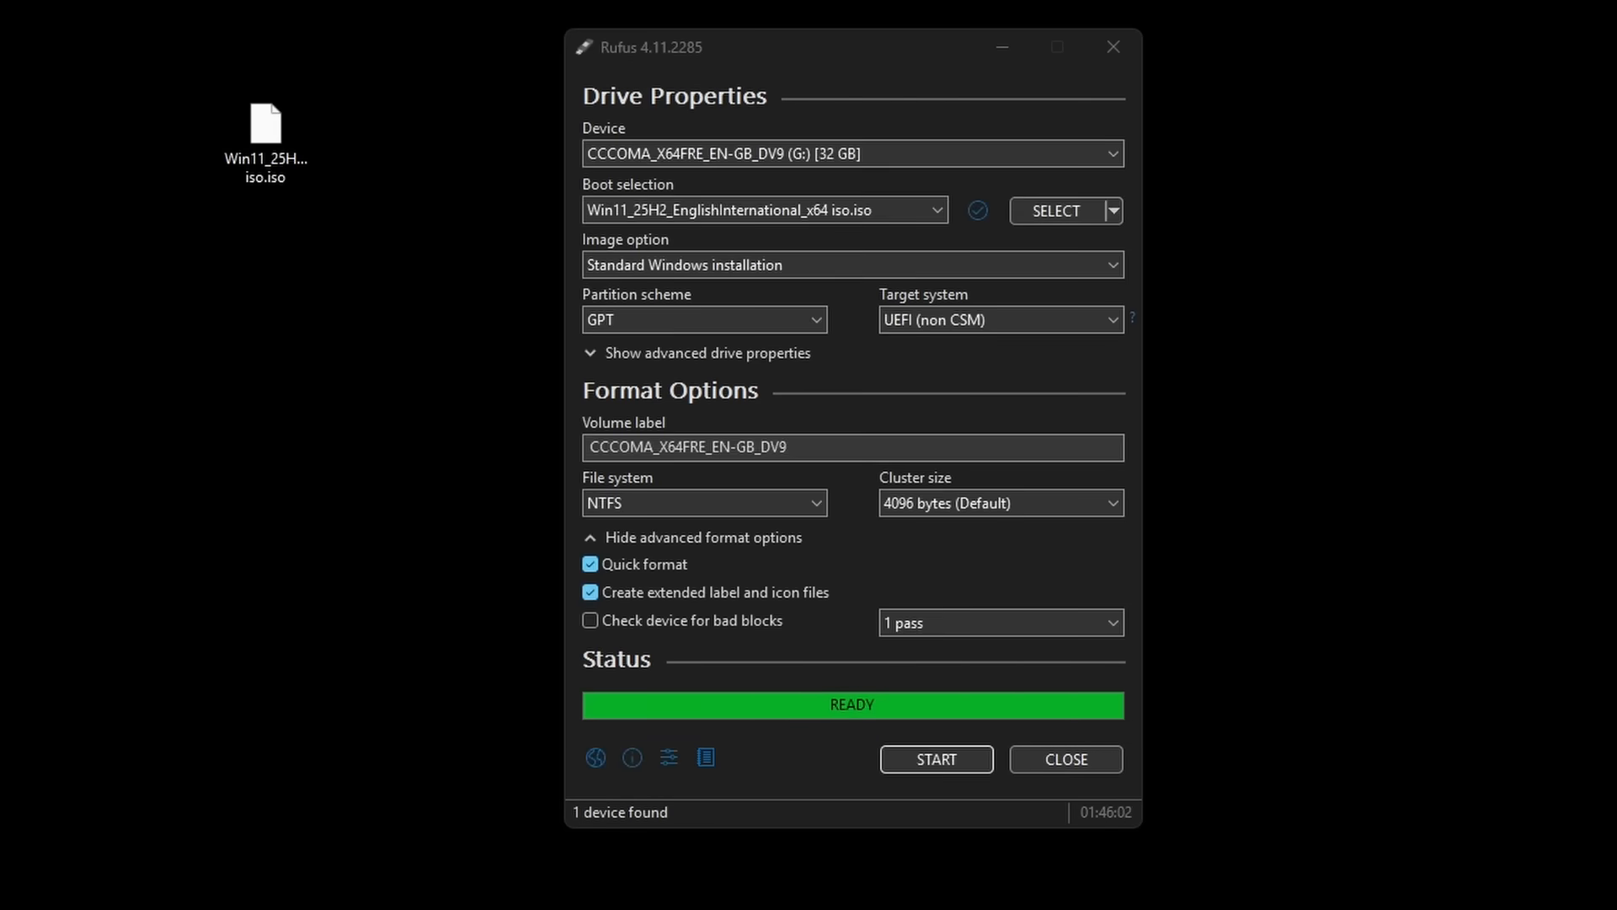
click(933, 758)
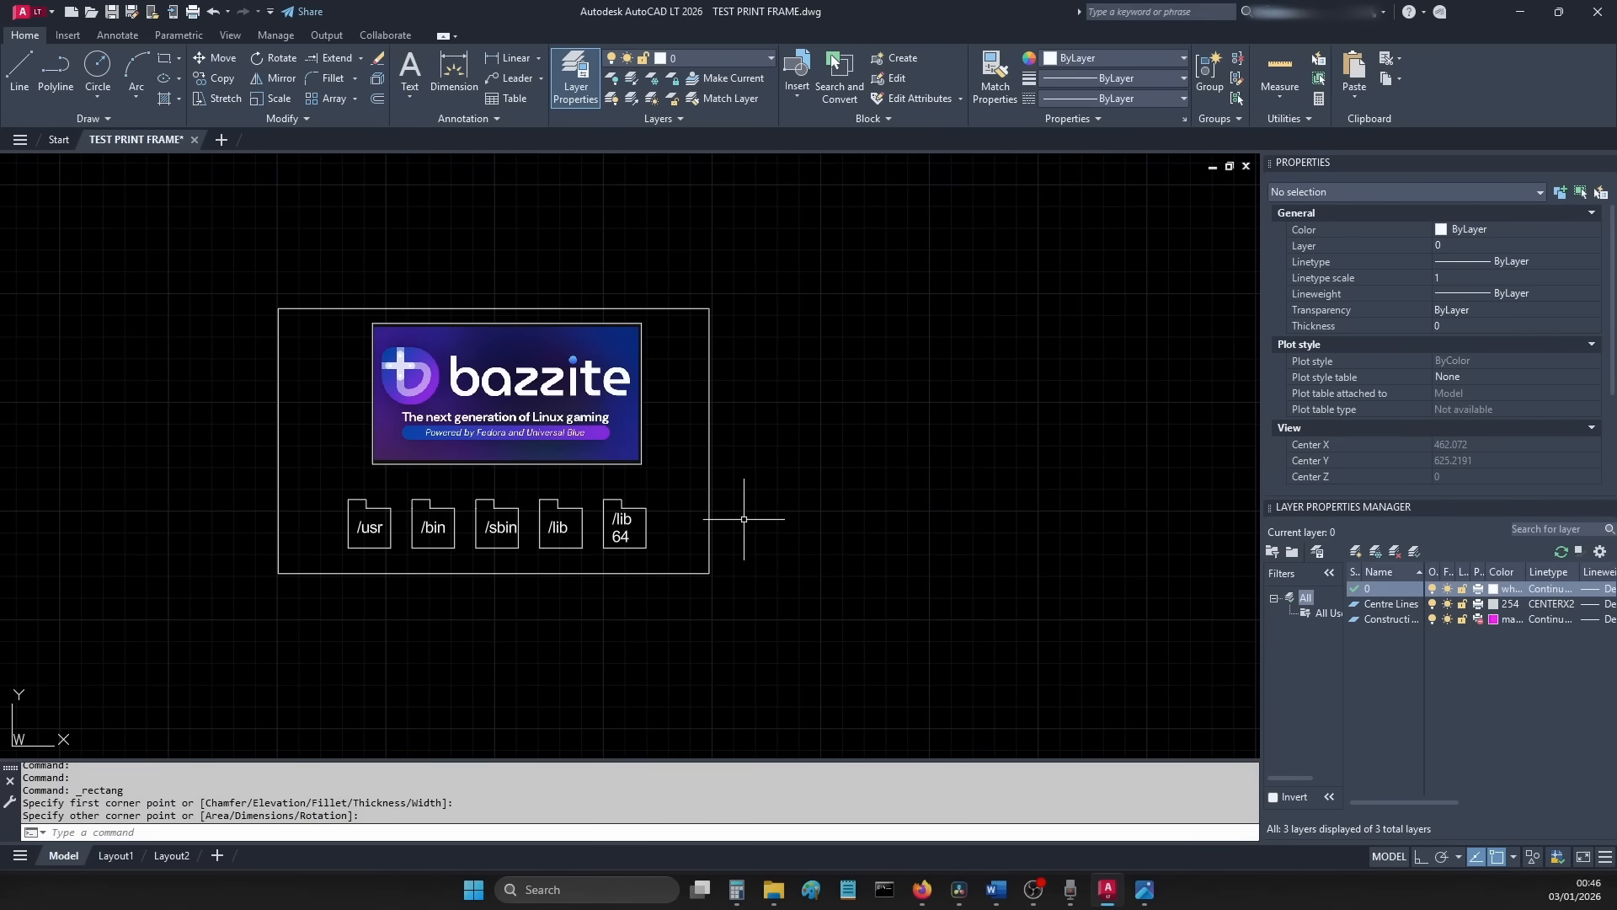
- Make the frame label red, then label copied frames 'FLATPAK - SANDBOX' and 'DISTROBOX'
double_click(583, 298)
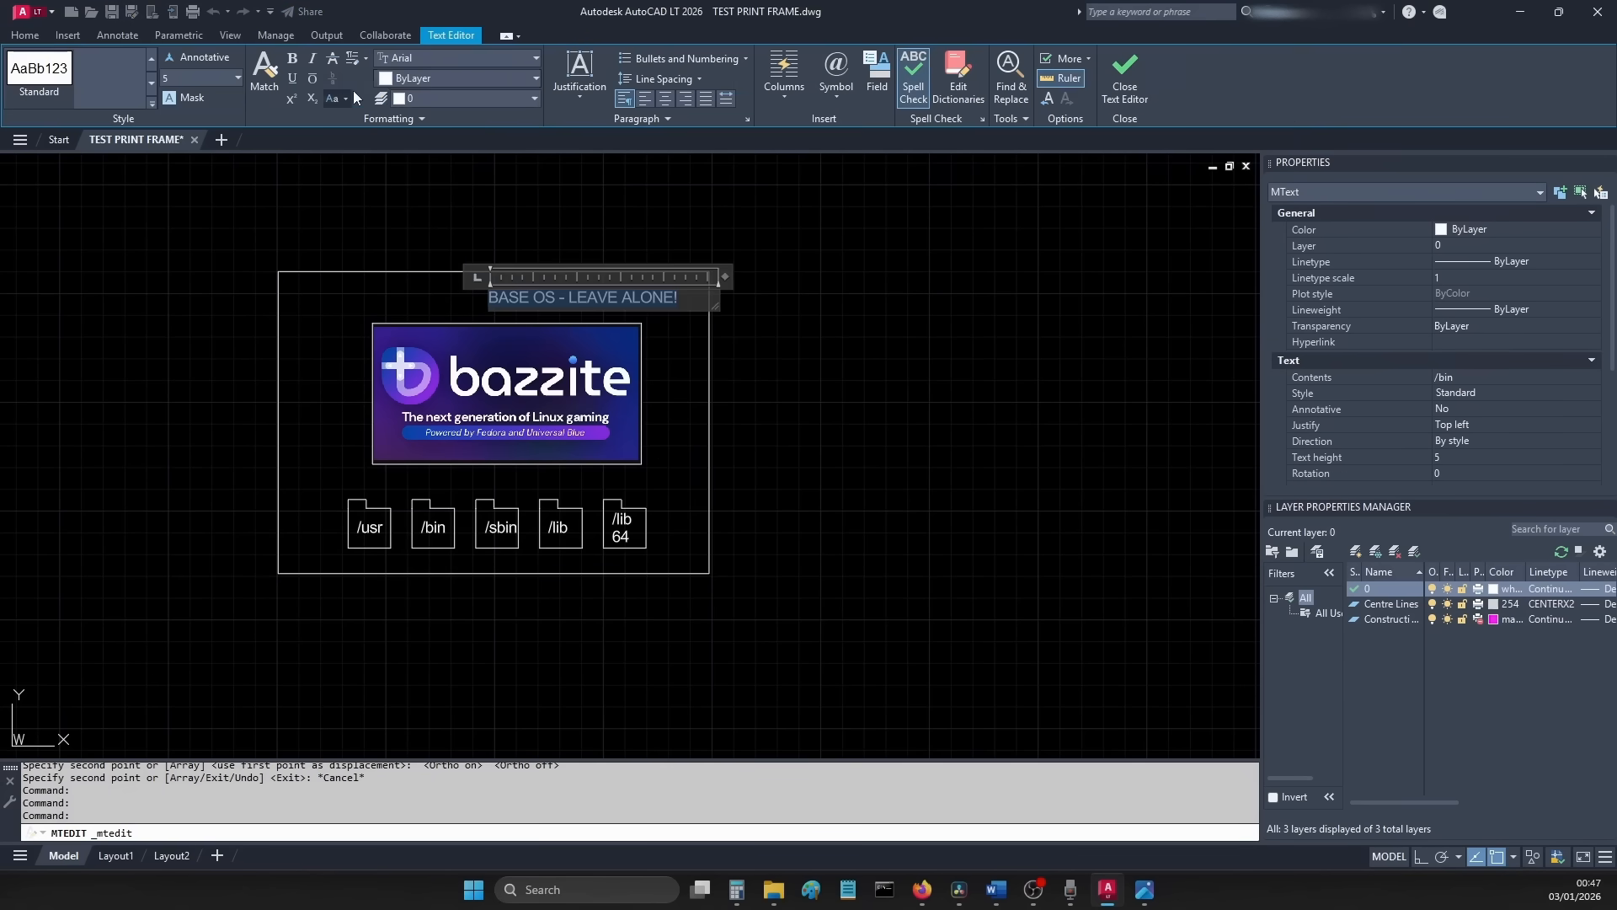
click(456, 78)
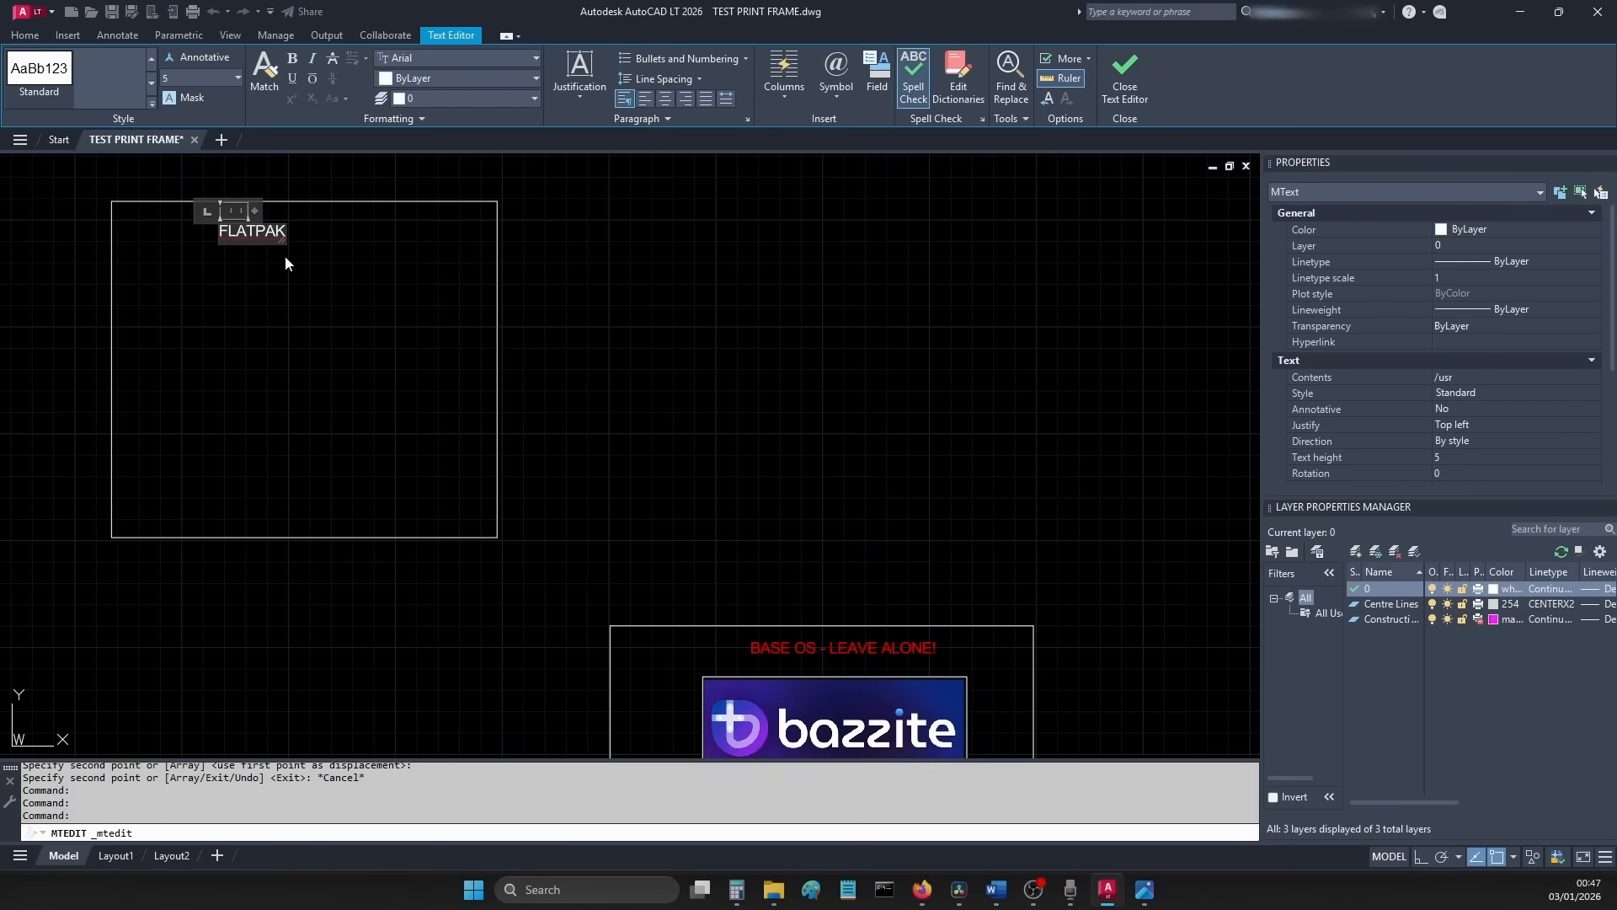
text(- SANDBOX)
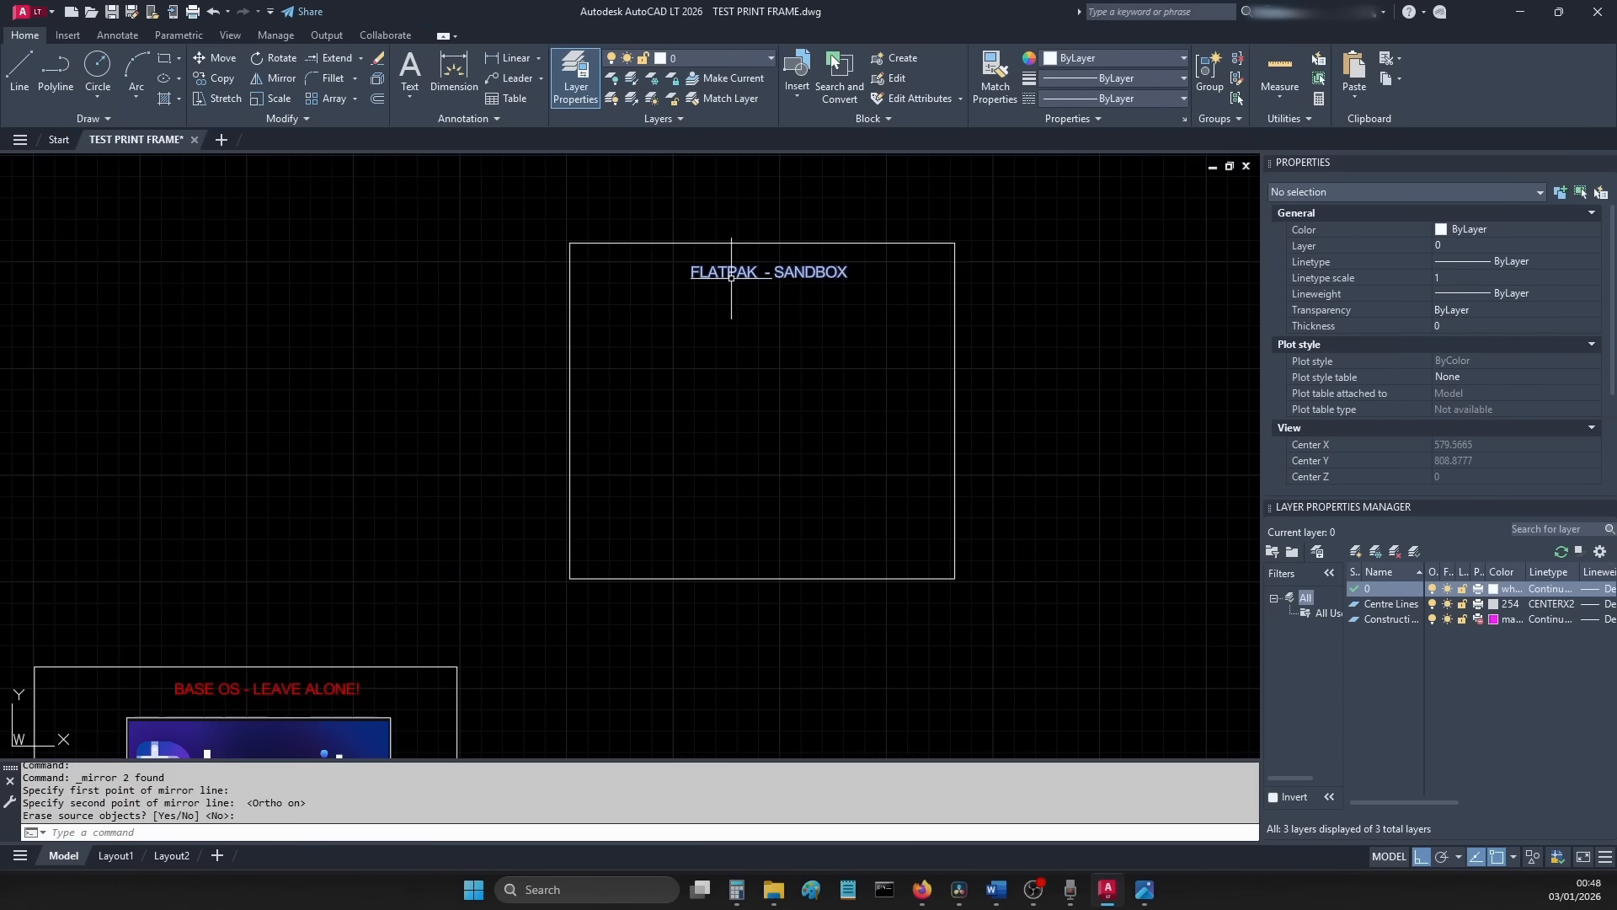
double_click(769, 271)
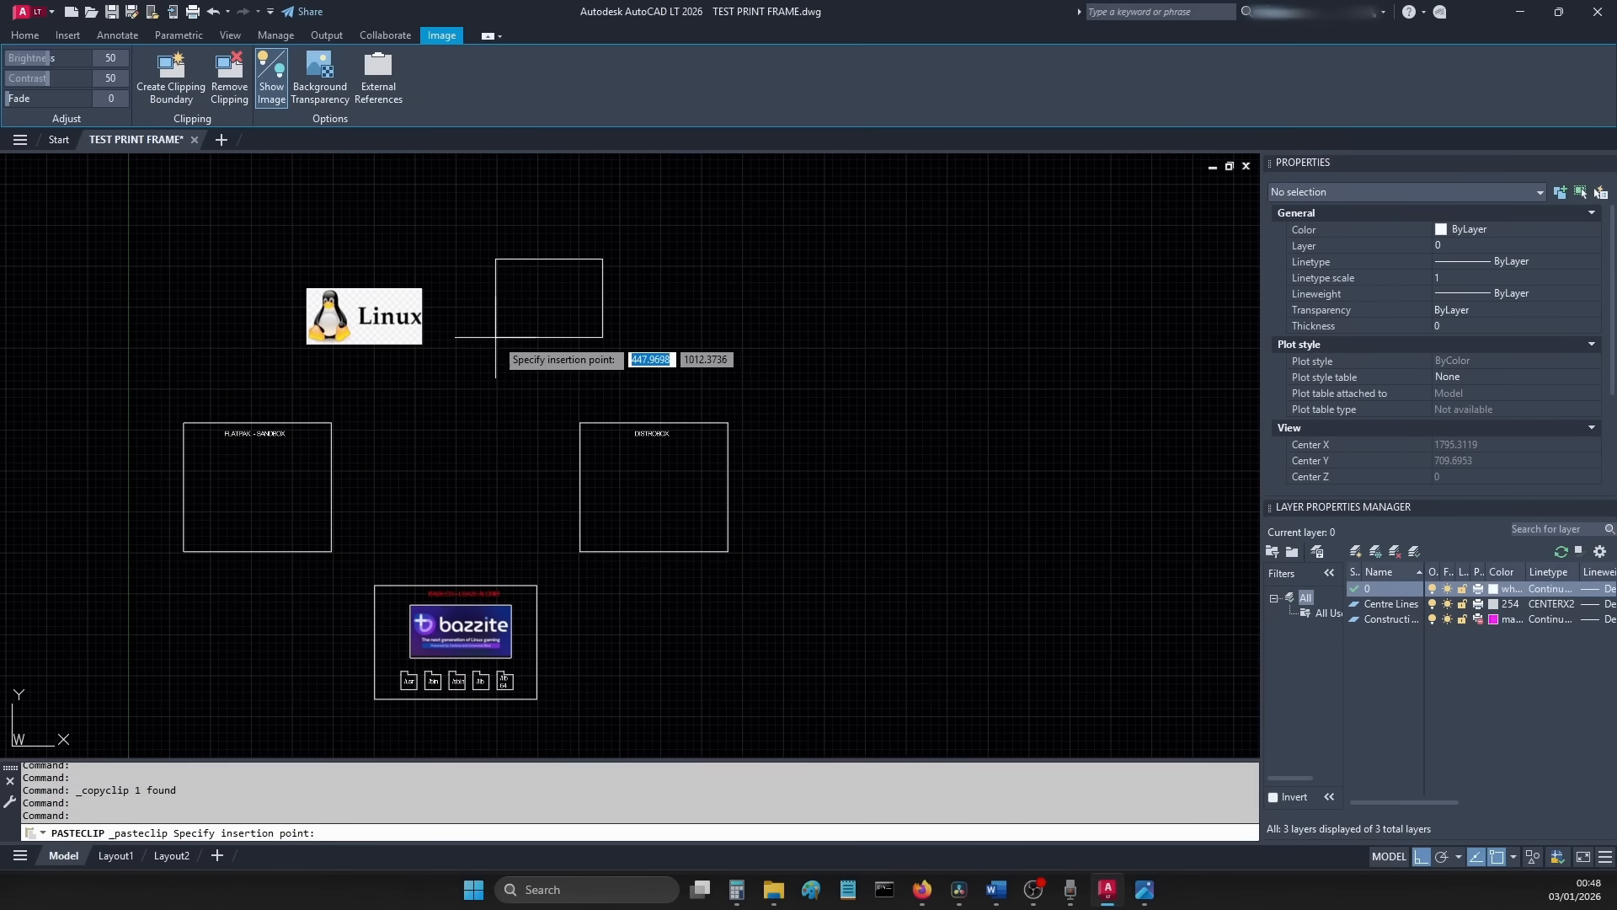
- Place the pasted Linux logo in its box and zoom to fit the finished diagram
click(565, 316)
text(Z)
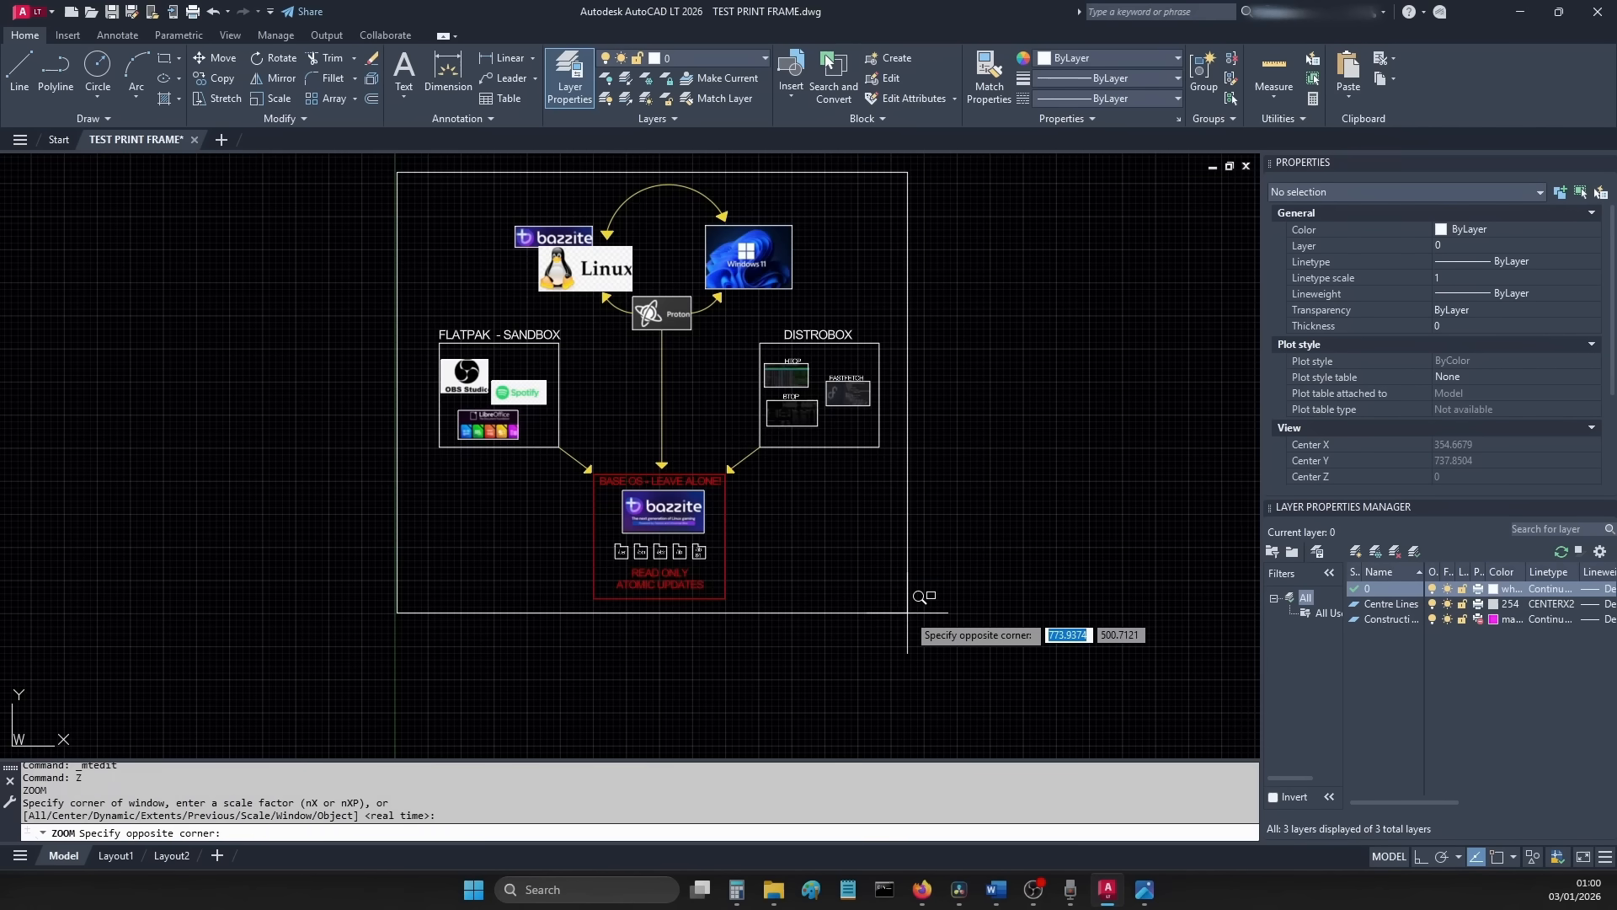
click(1037, 446)
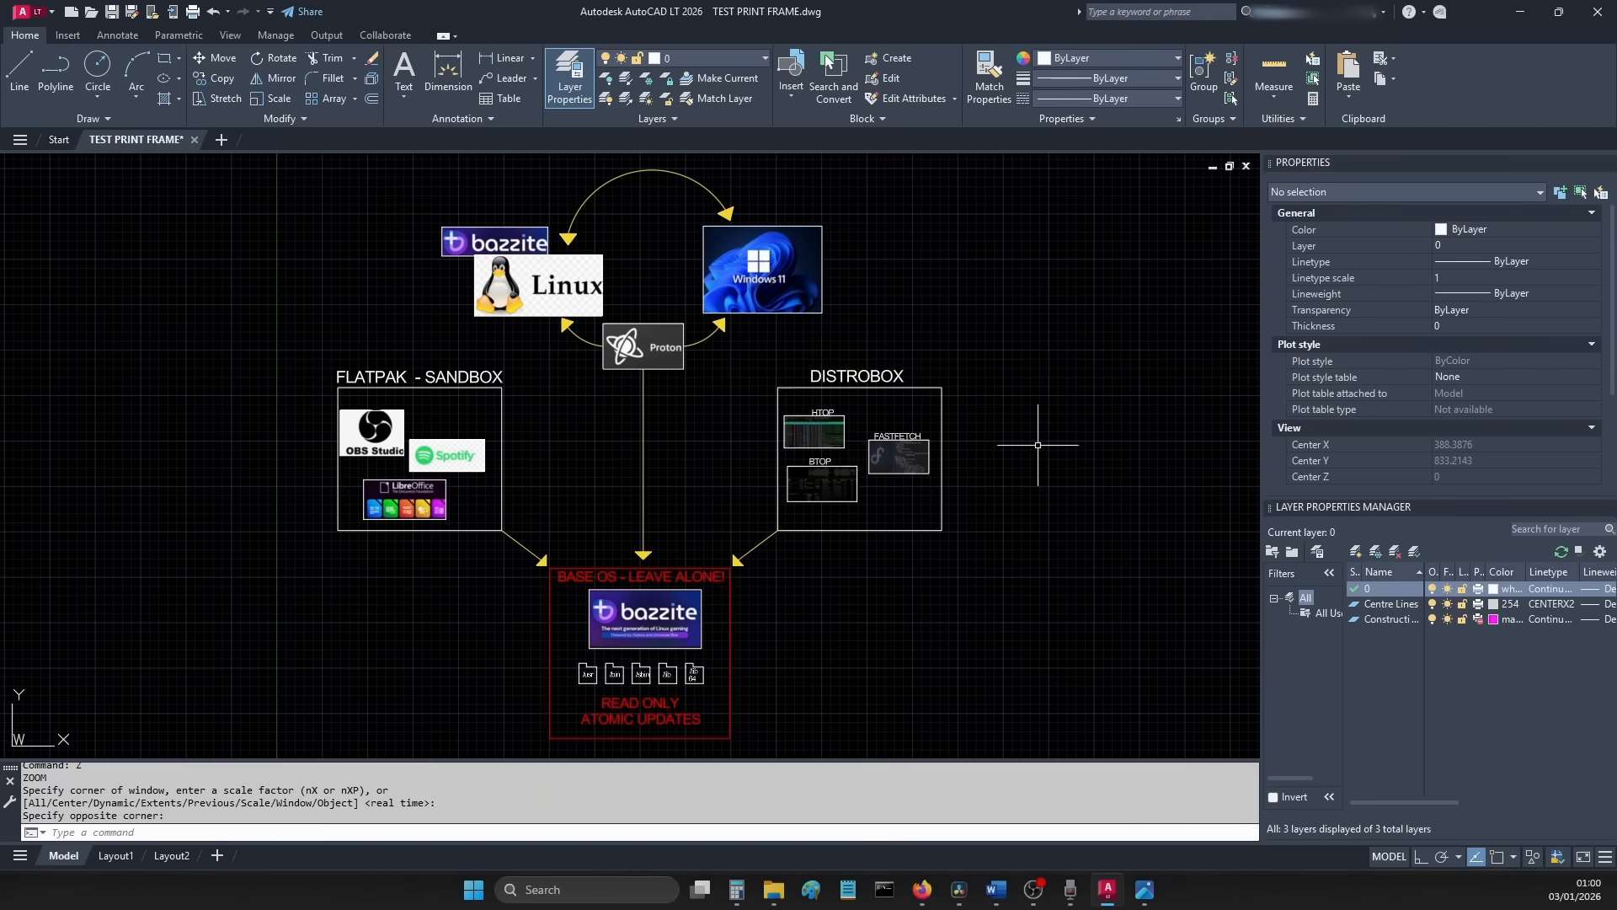
mouse_move(1014, 538)
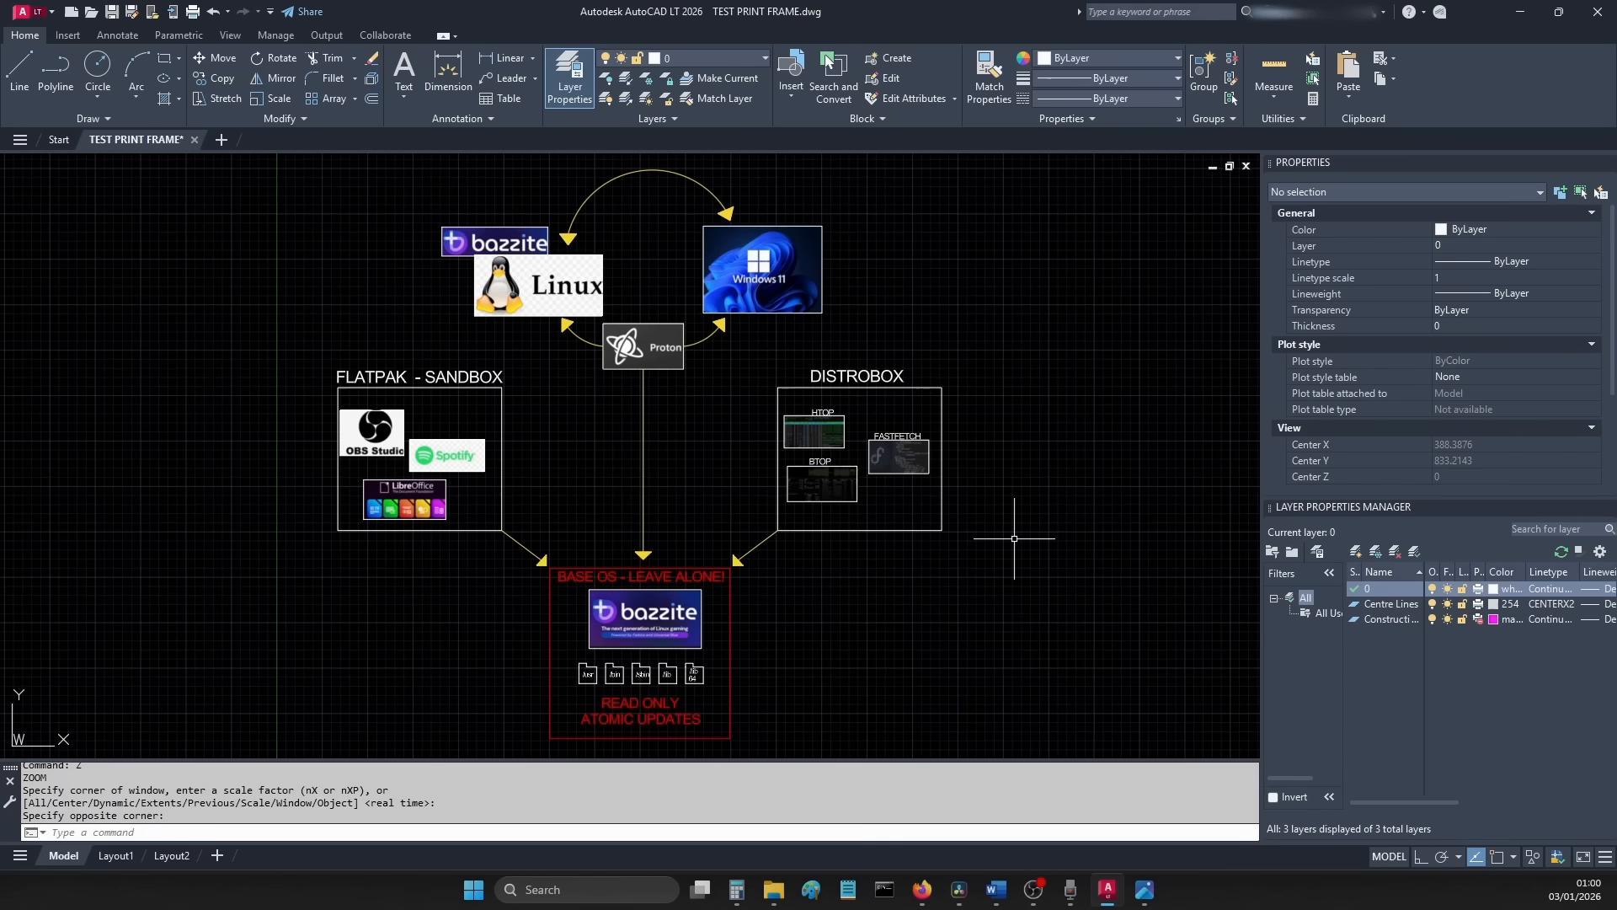
mouse_move(263, 160)
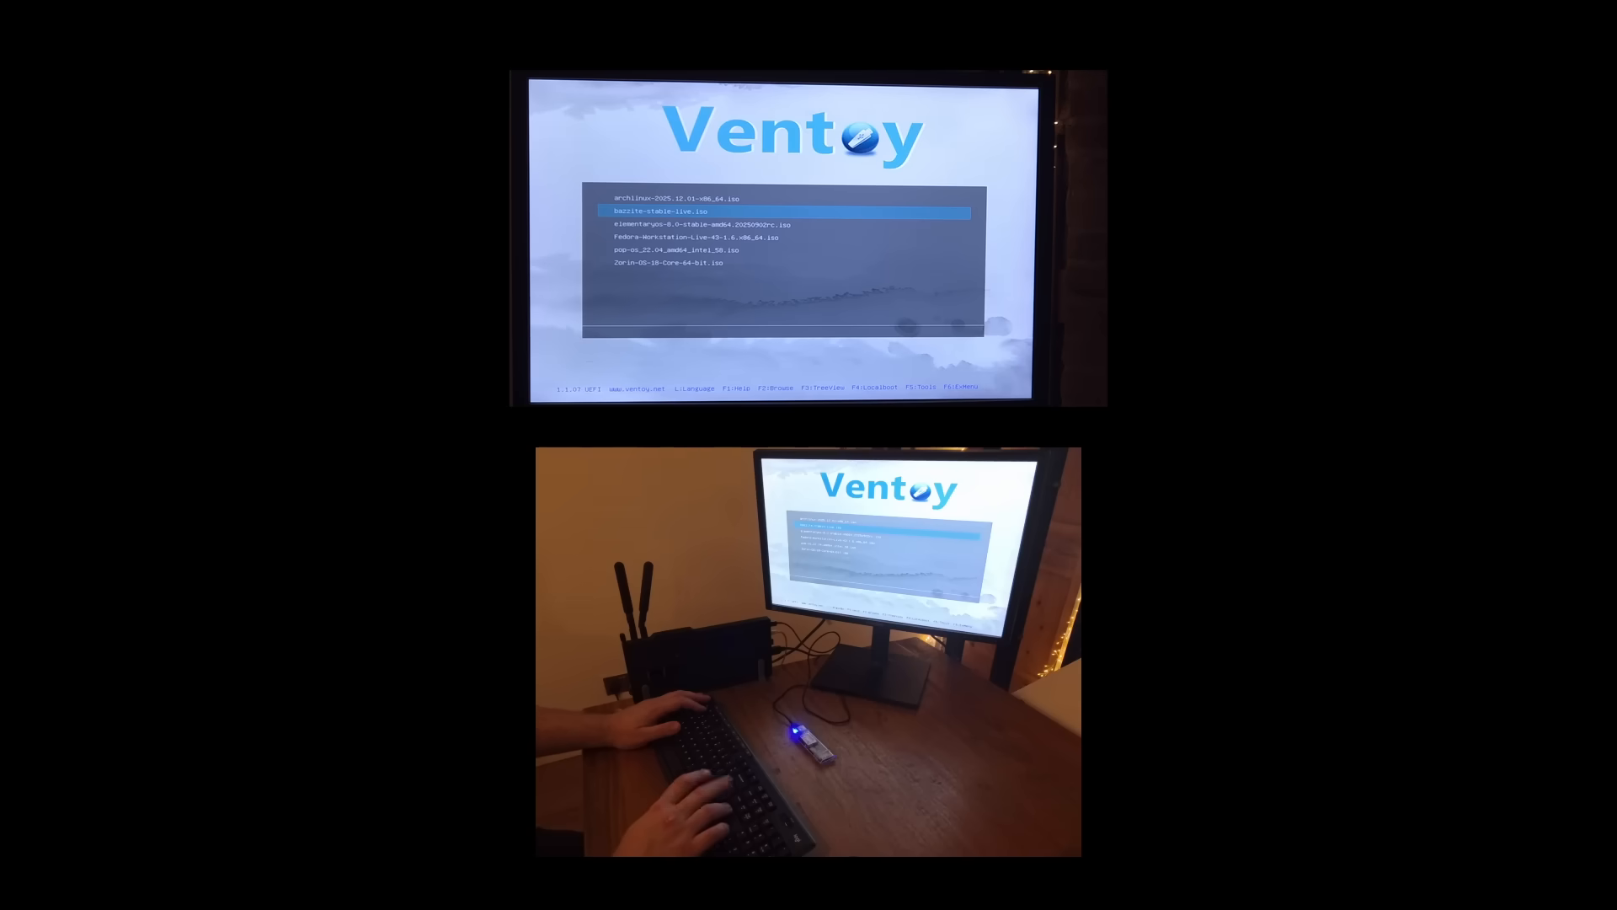
- Boot bazzite-stable-live.iso from the Ventoy menu into the Bazzite installer
key(Enter)
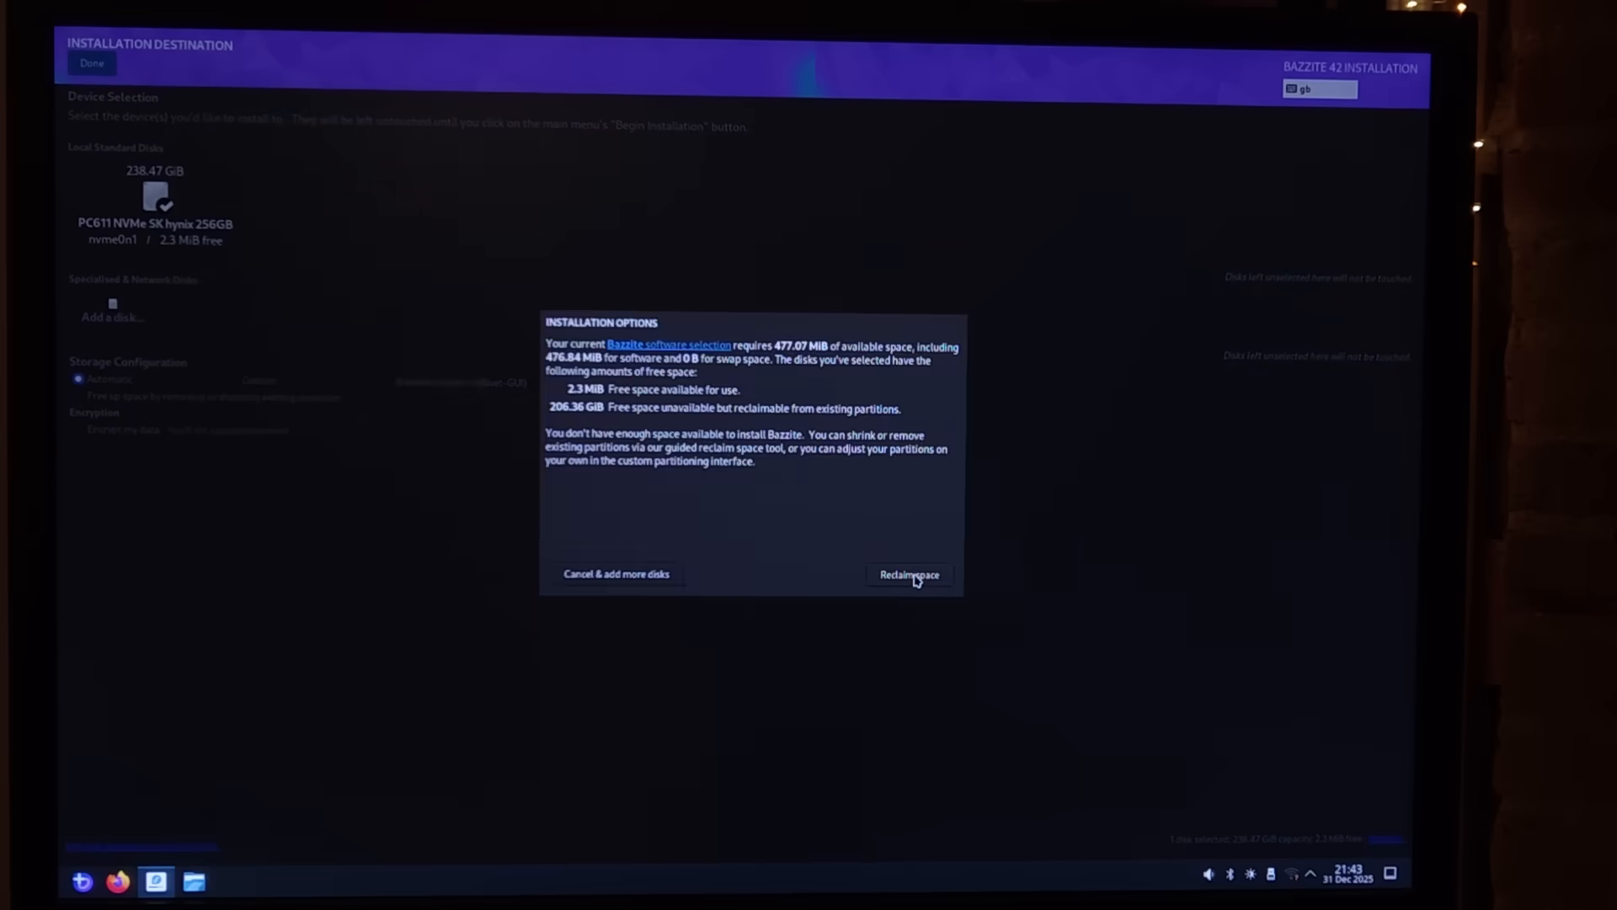
- Reclaim space from the existing NVMe partitions so Bazzite can install
click(908, 574)
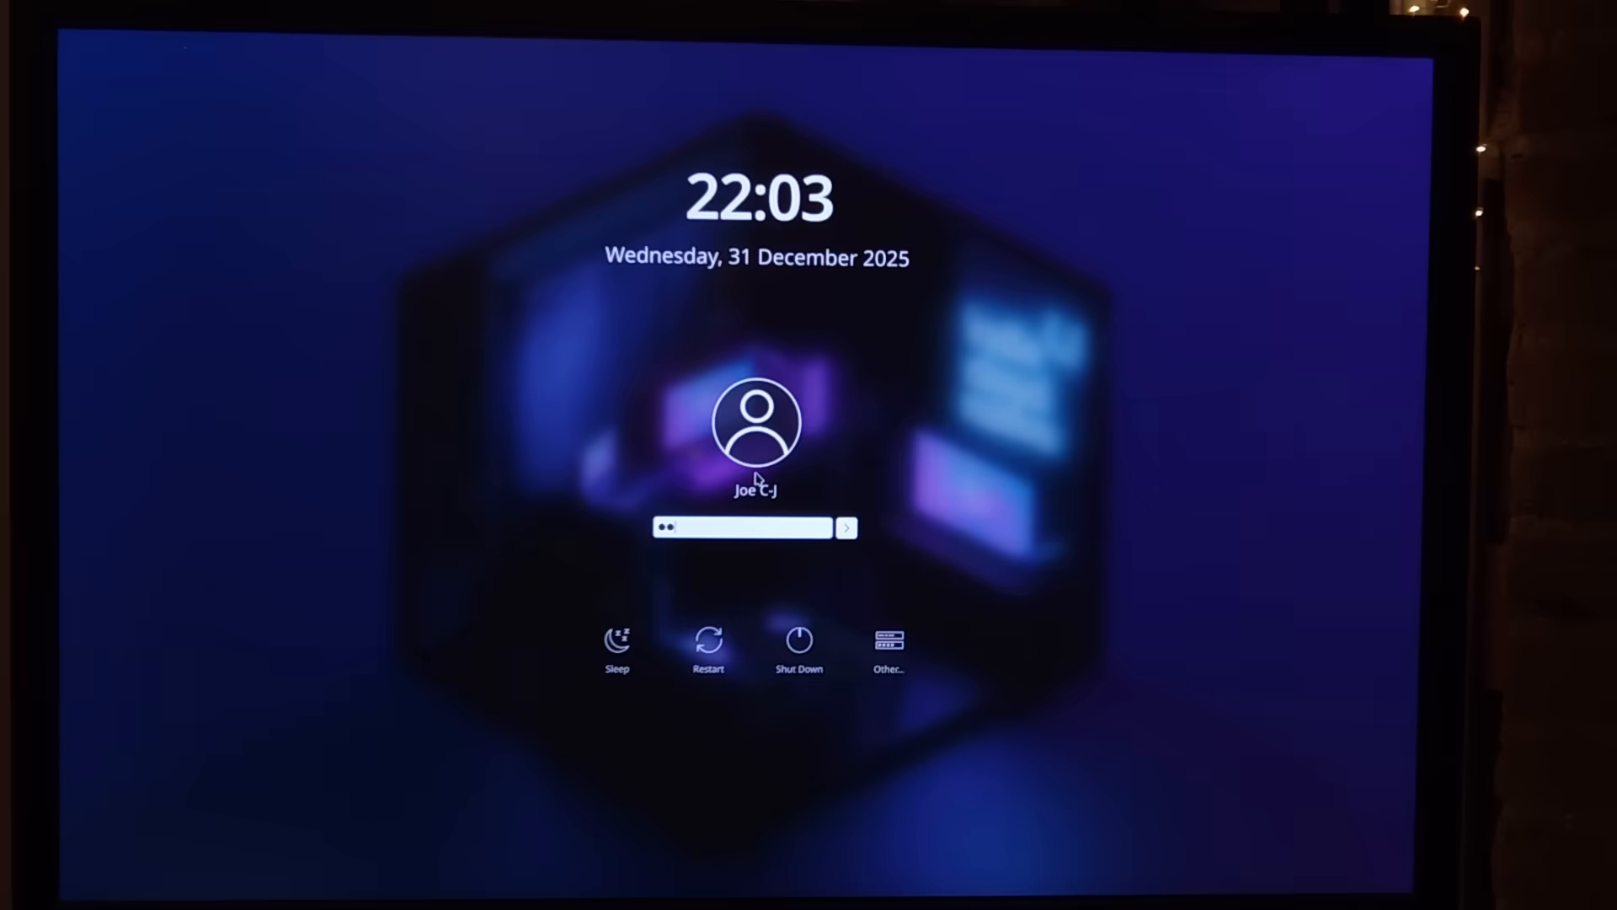
- Sign in to the new desktop and browse the launcher's System category for Terminal
click(846, 528)
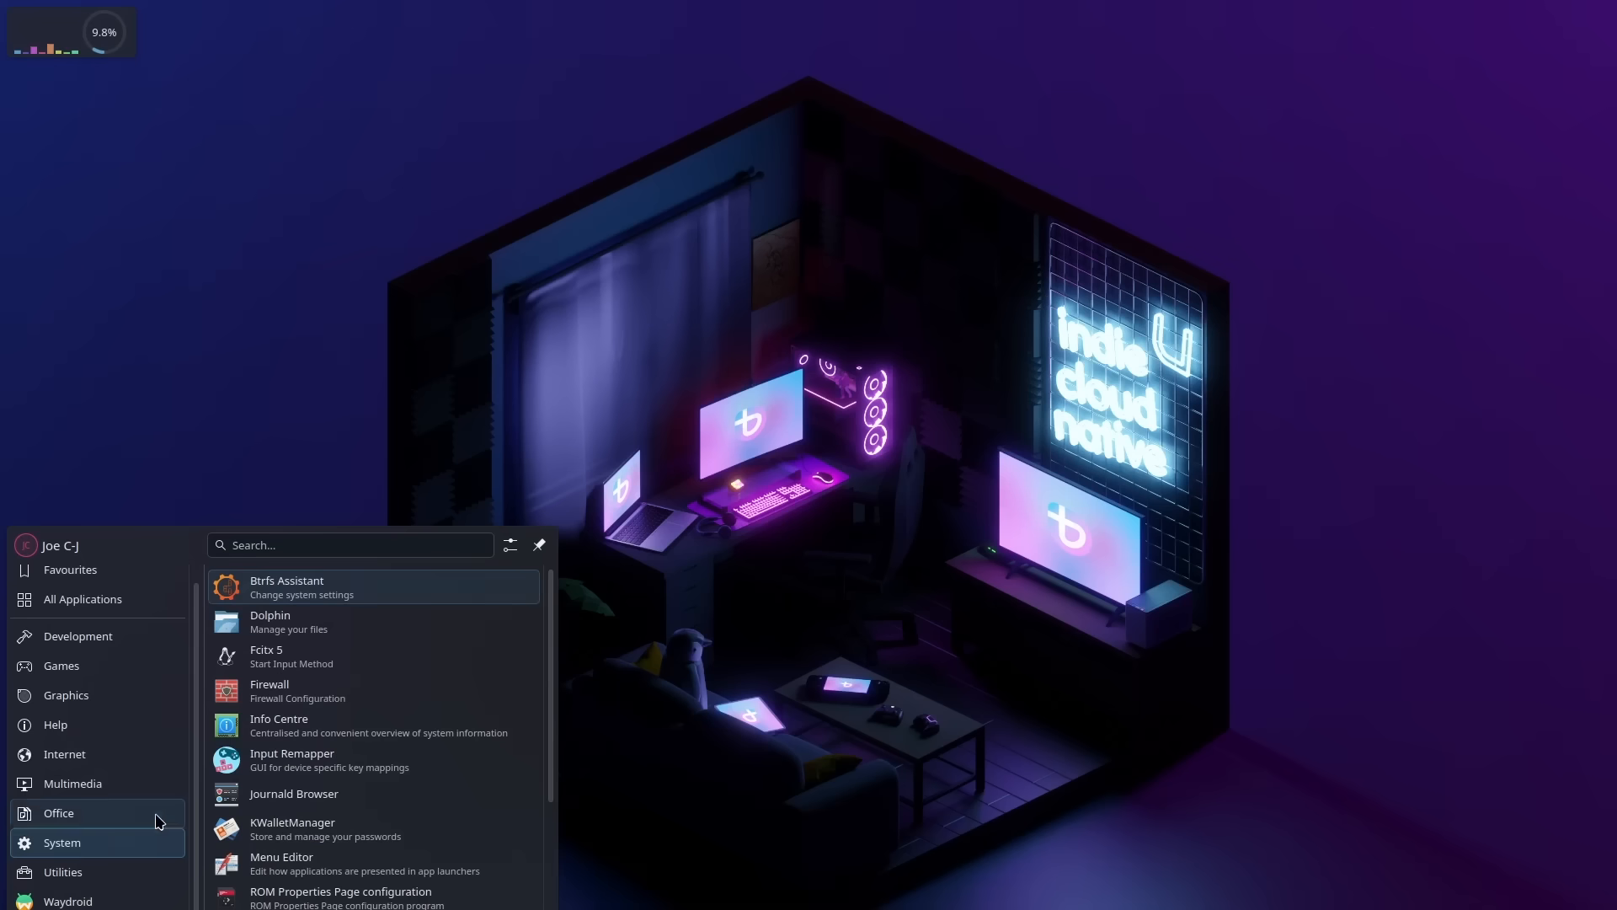
scroll(down, 3)
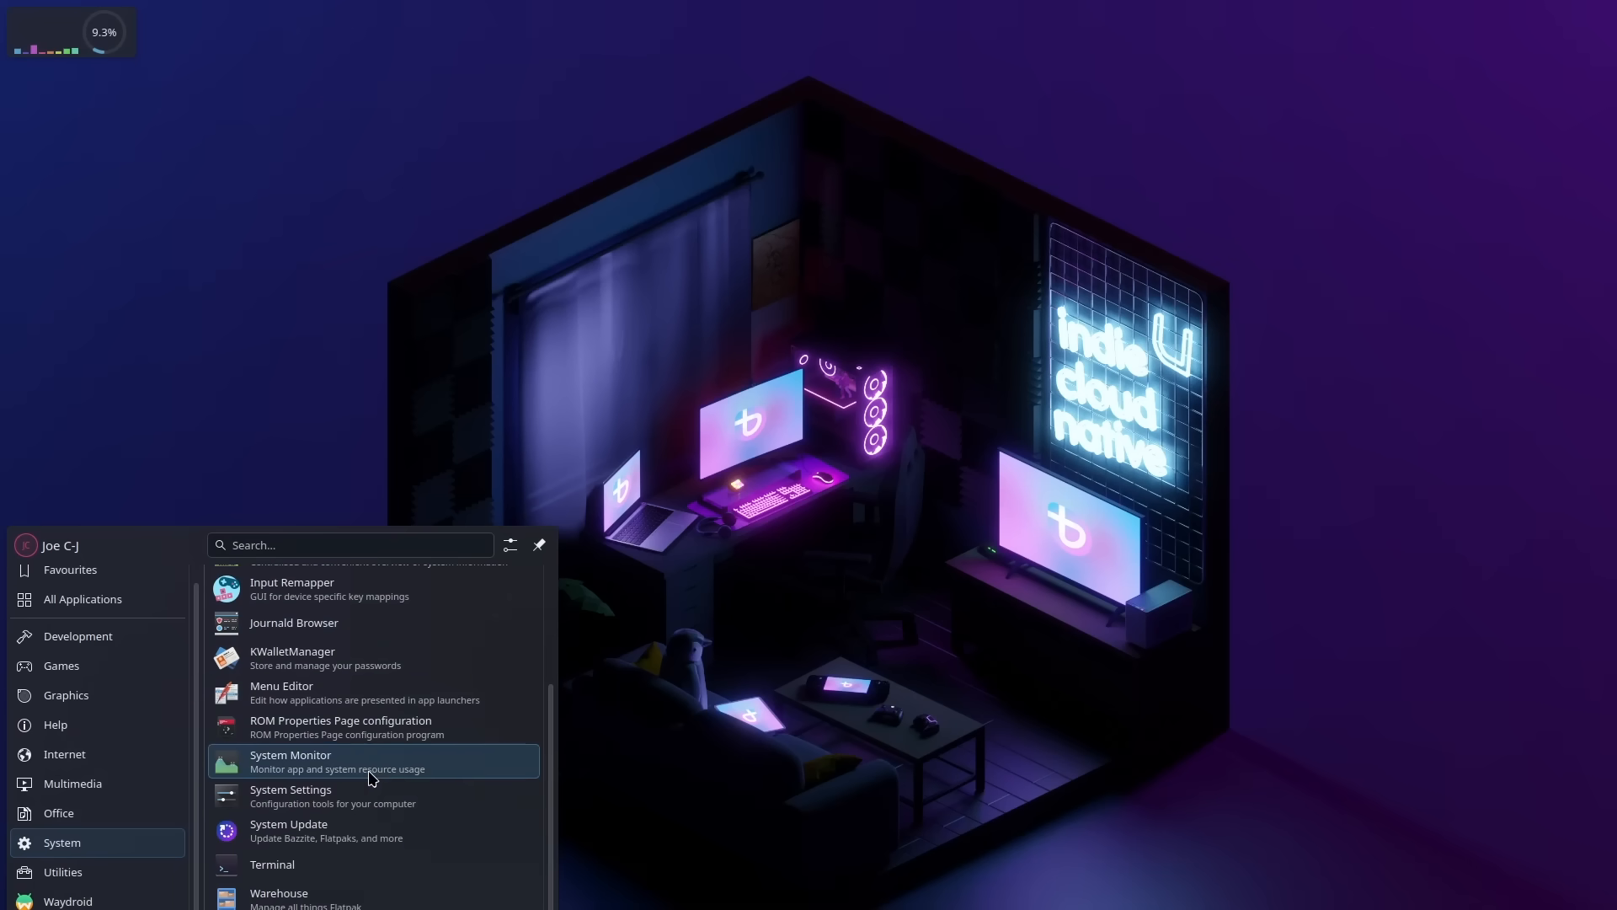
mouse_move(362, 864)
text(spo)
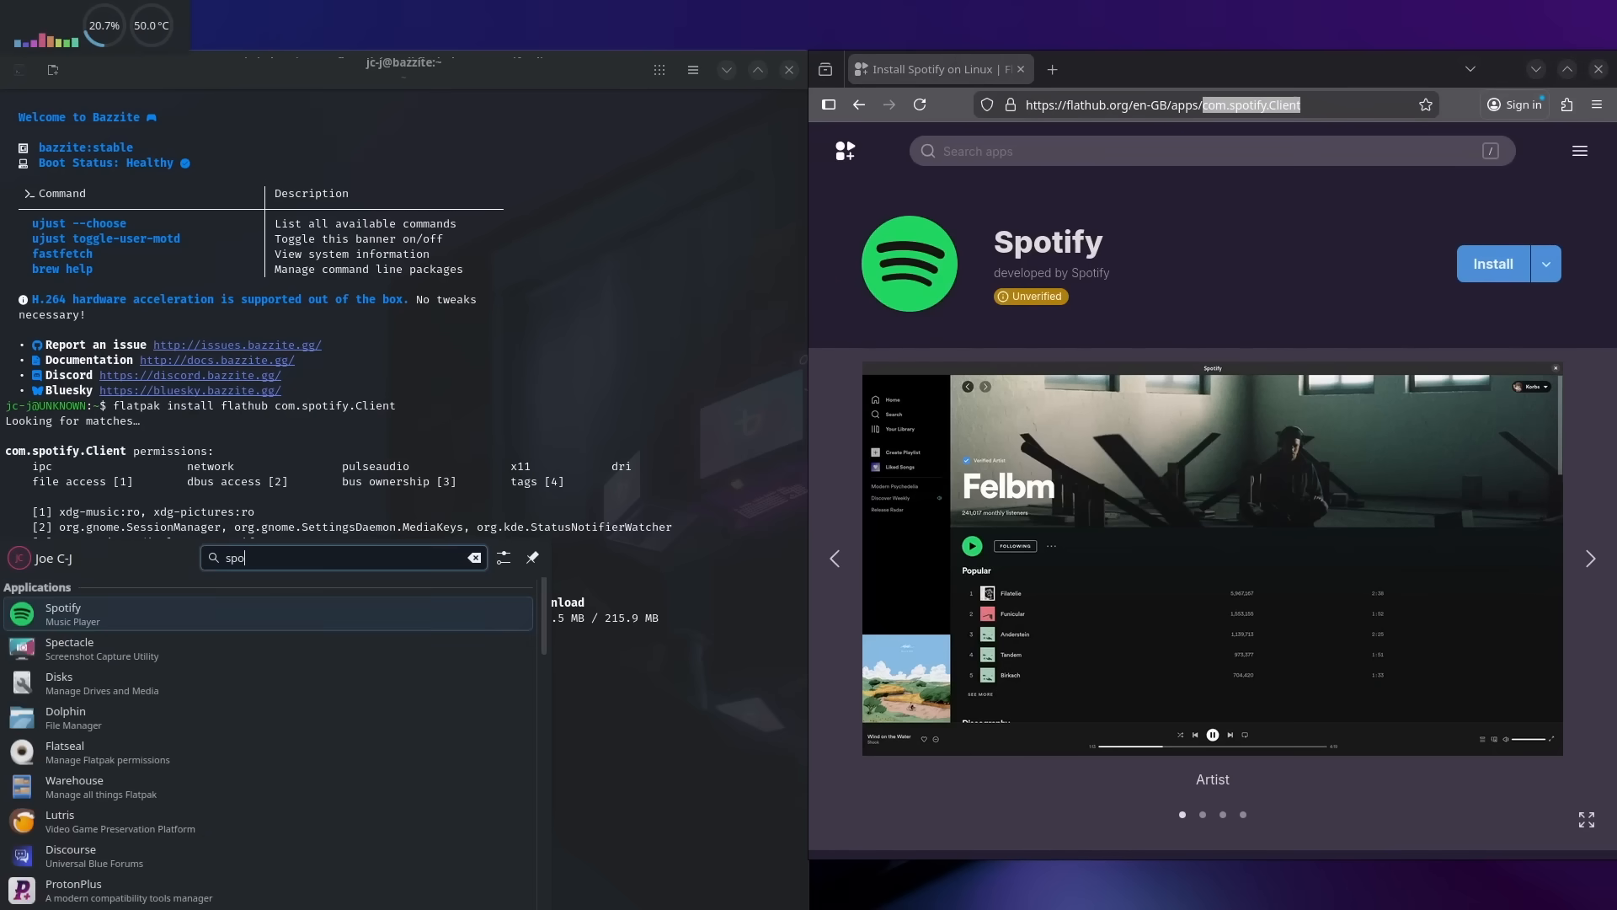
- Launch the freshly installed Spotify Flatpak from the application search
click(63, 608)
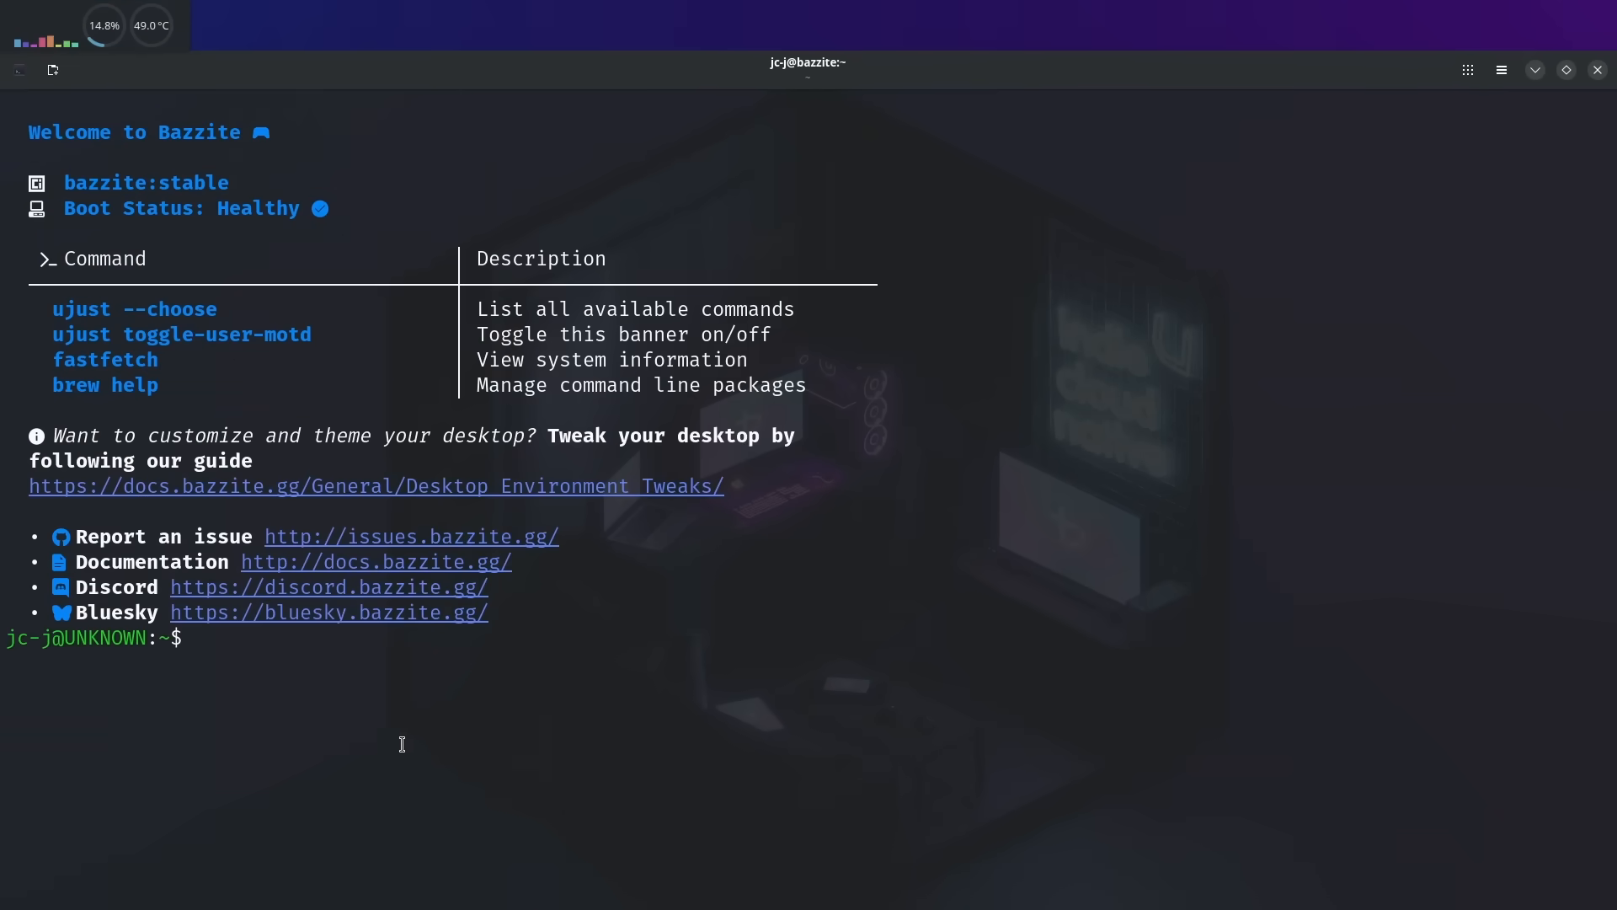
- Run distrobox --version (reports 1.8.2.2) and begin a distrobox create command
text(distrobox --version)
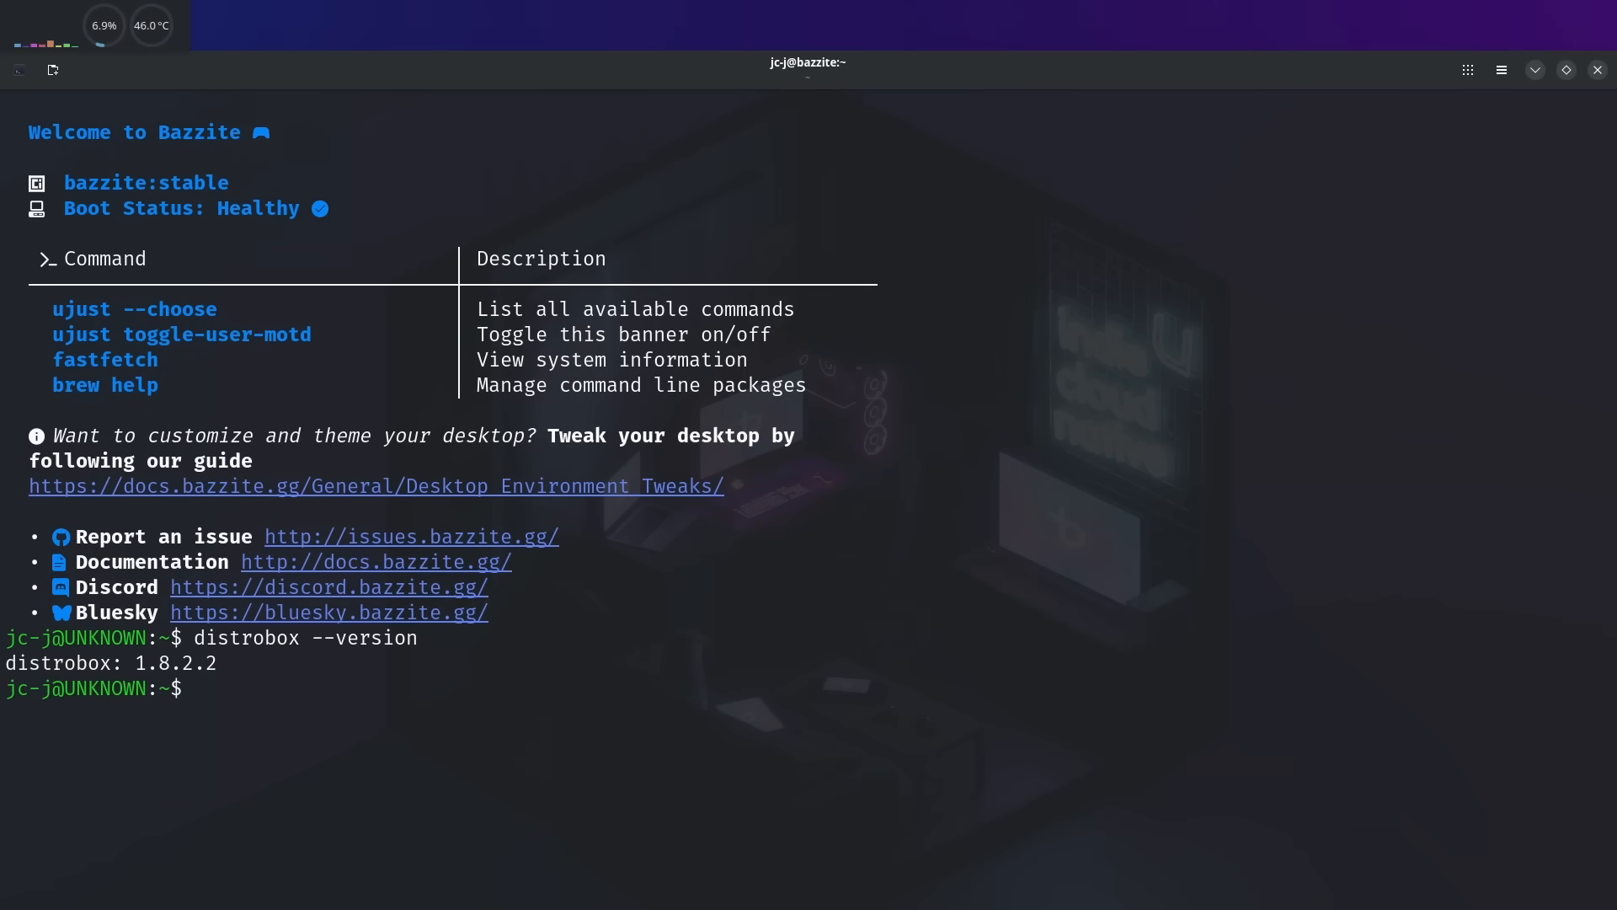
text(distrobox create --name)
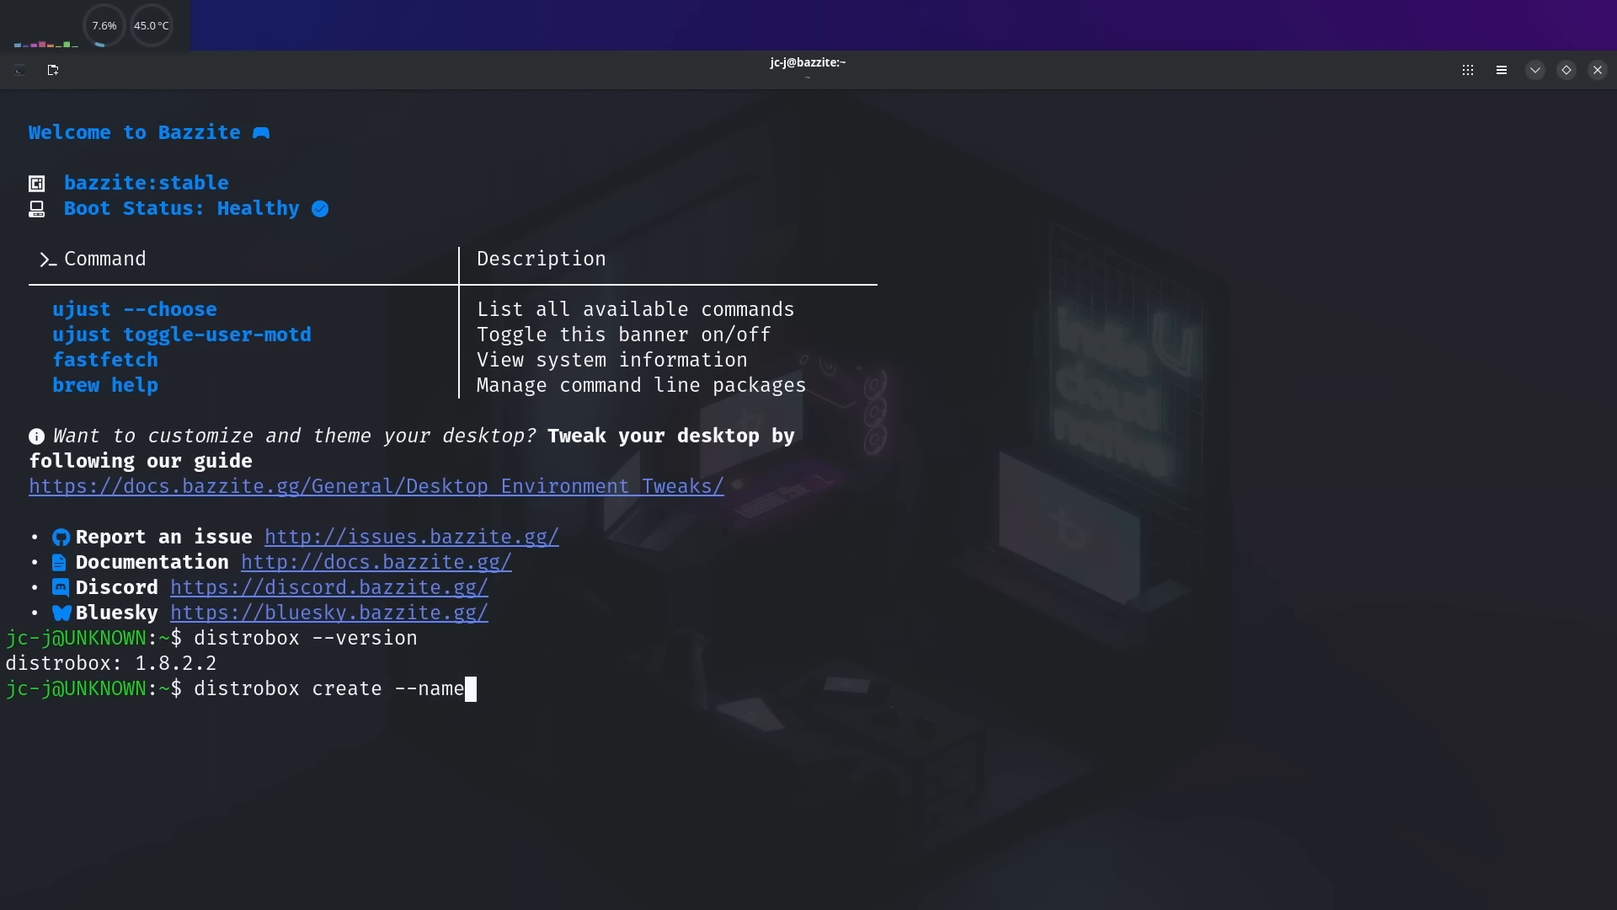
- Run distrobox create --name cliplaytime --image fedora:latest
text(cliplaytime)
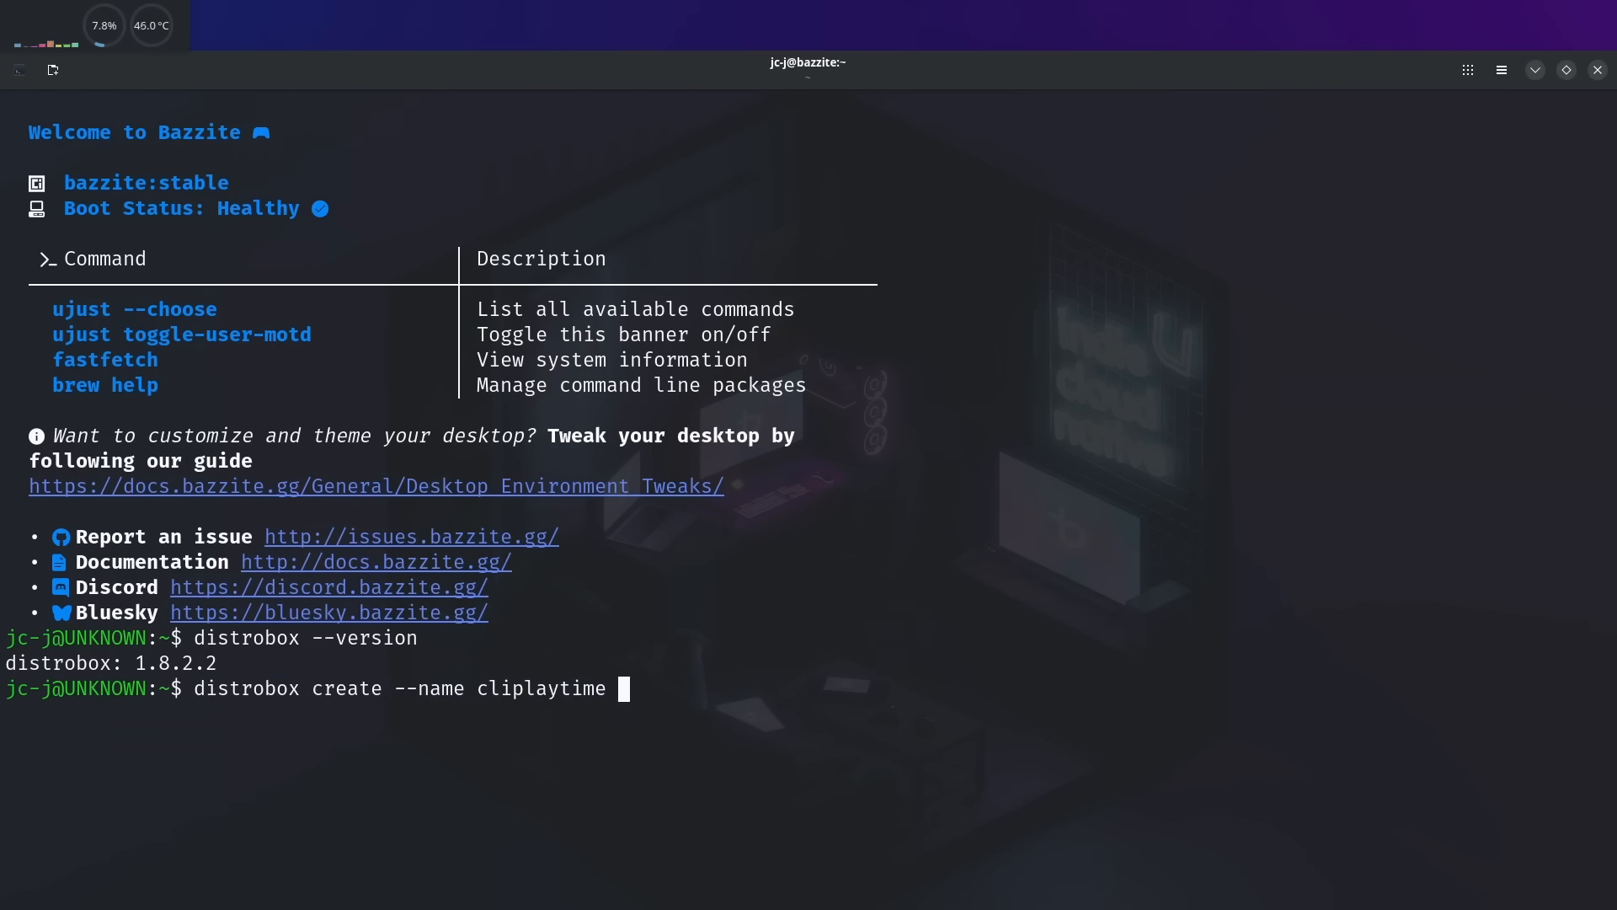
text(--image fedo)
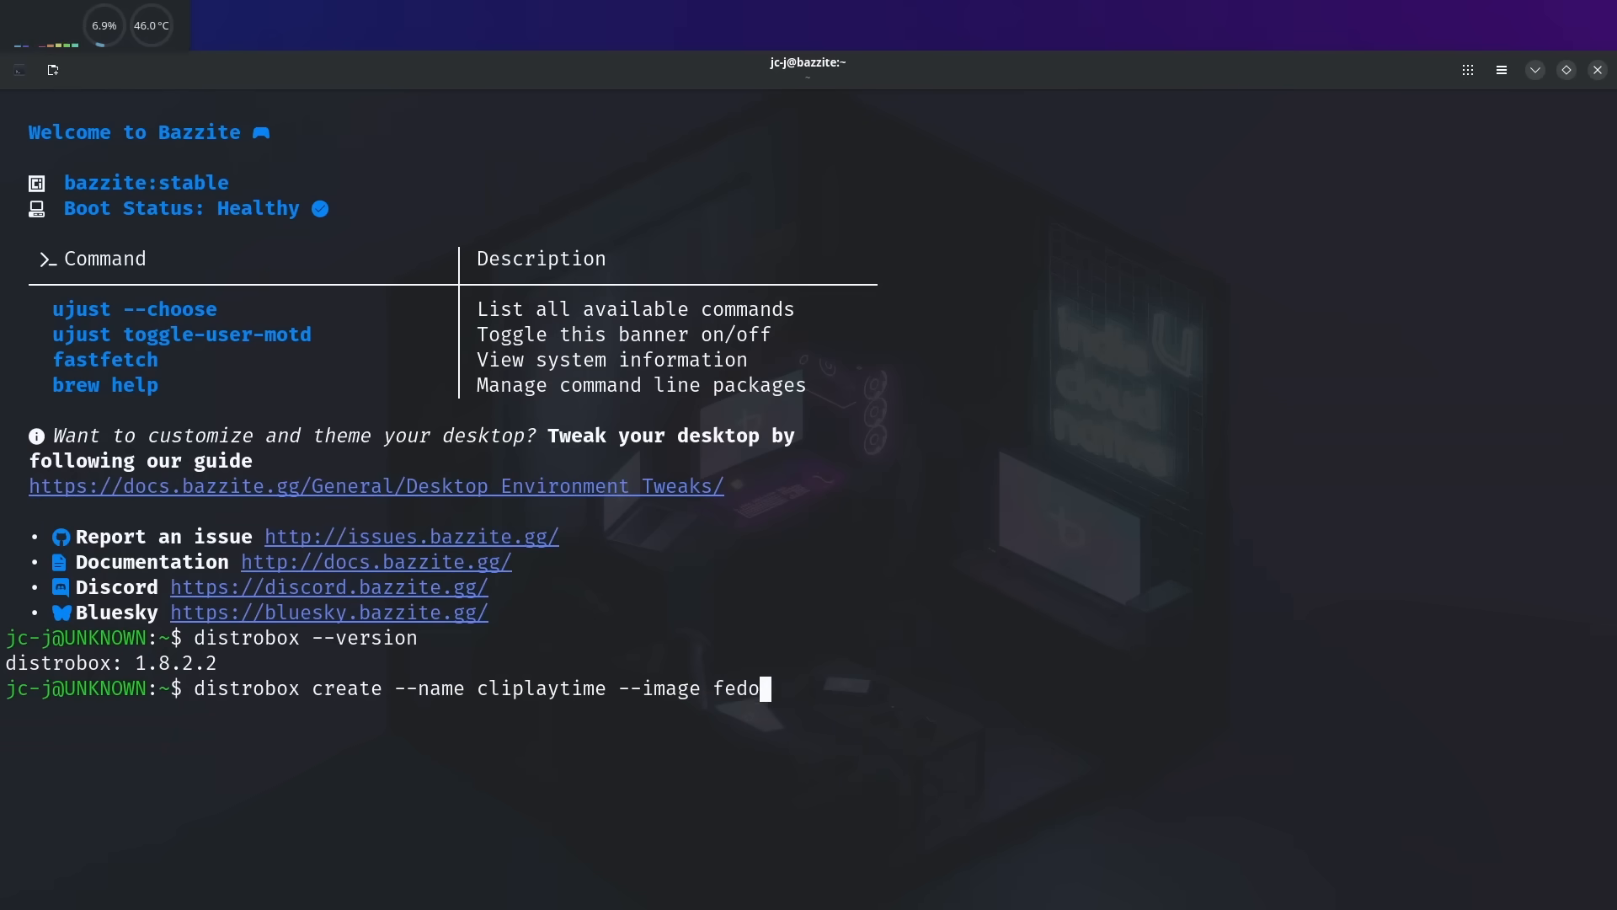
text(ra:latest)
text(podman)
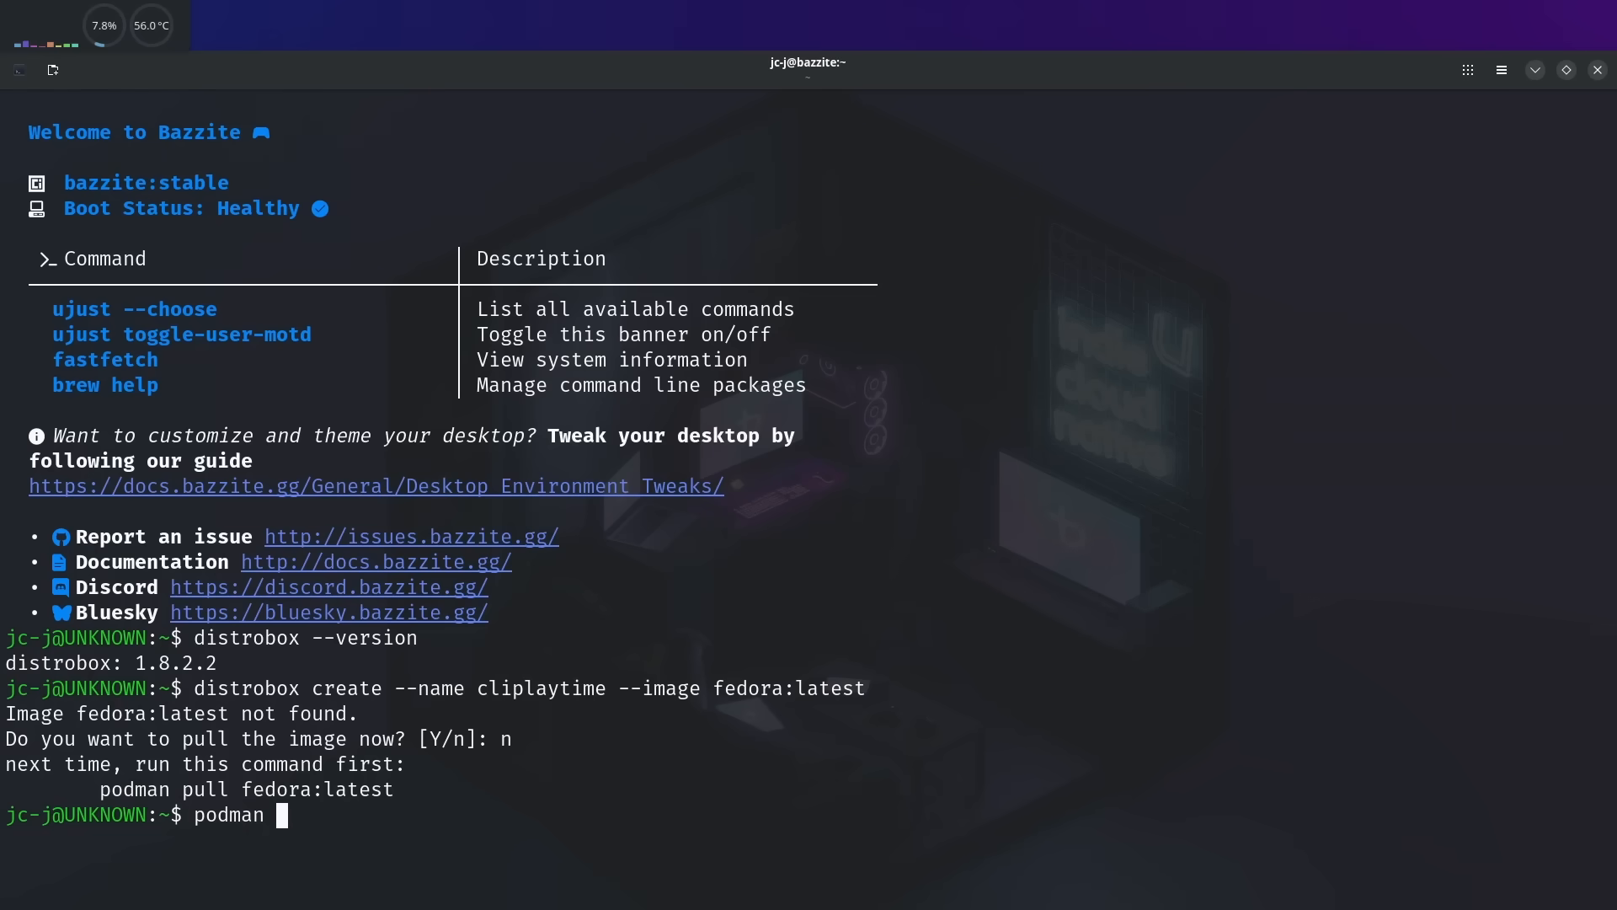
- Fetch the missing image with podman pull fedora:latest
text(pull)
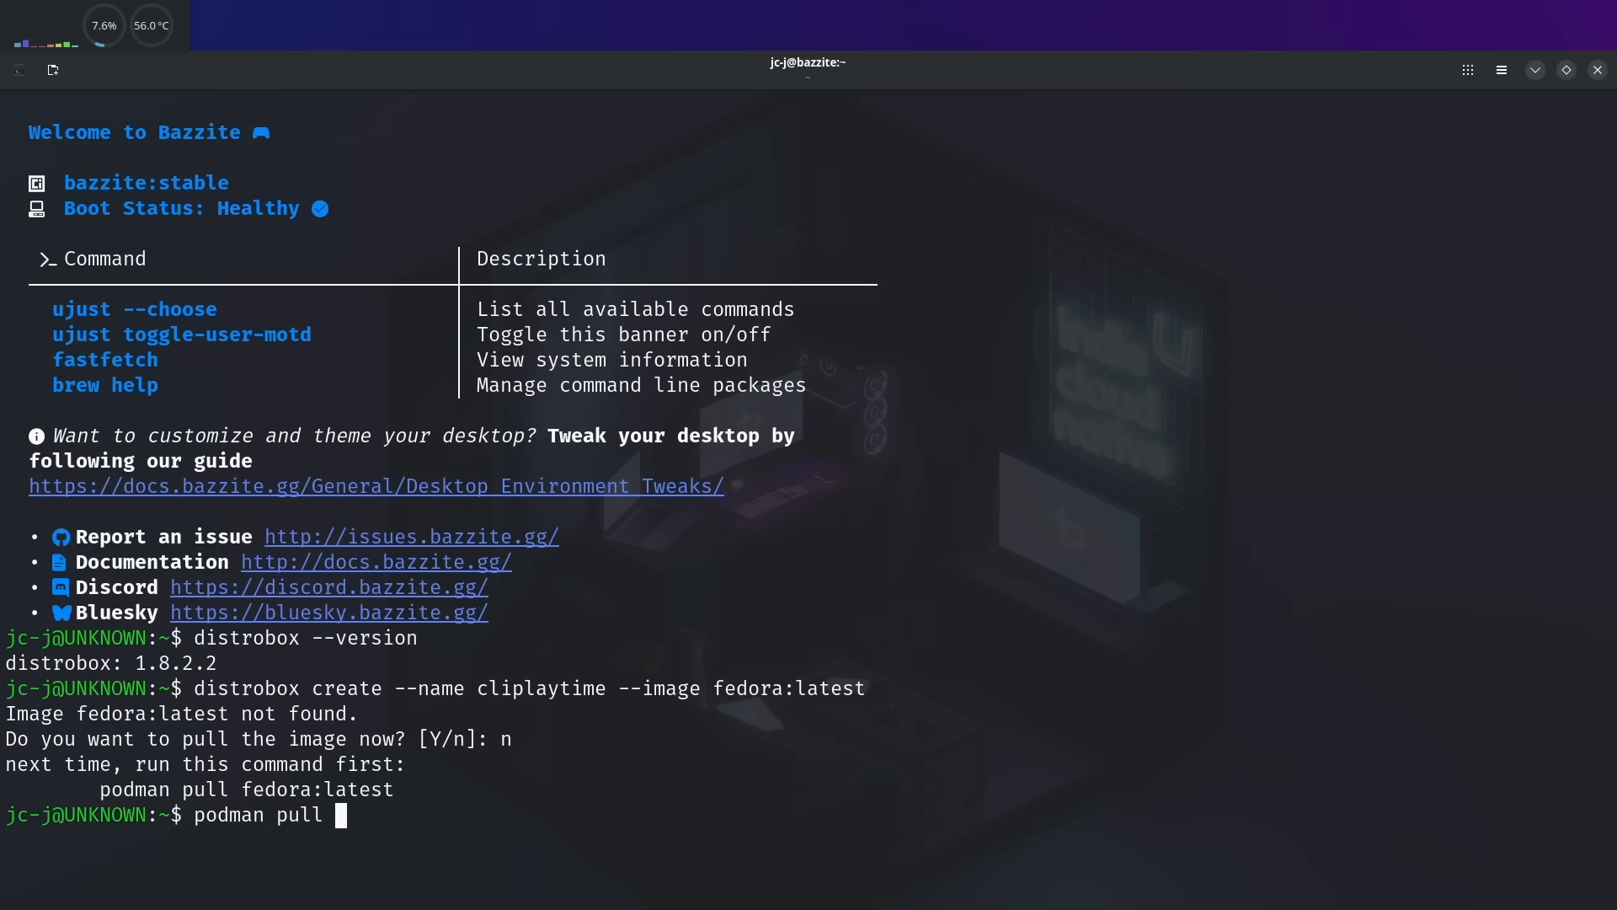
text(fedora:lates)
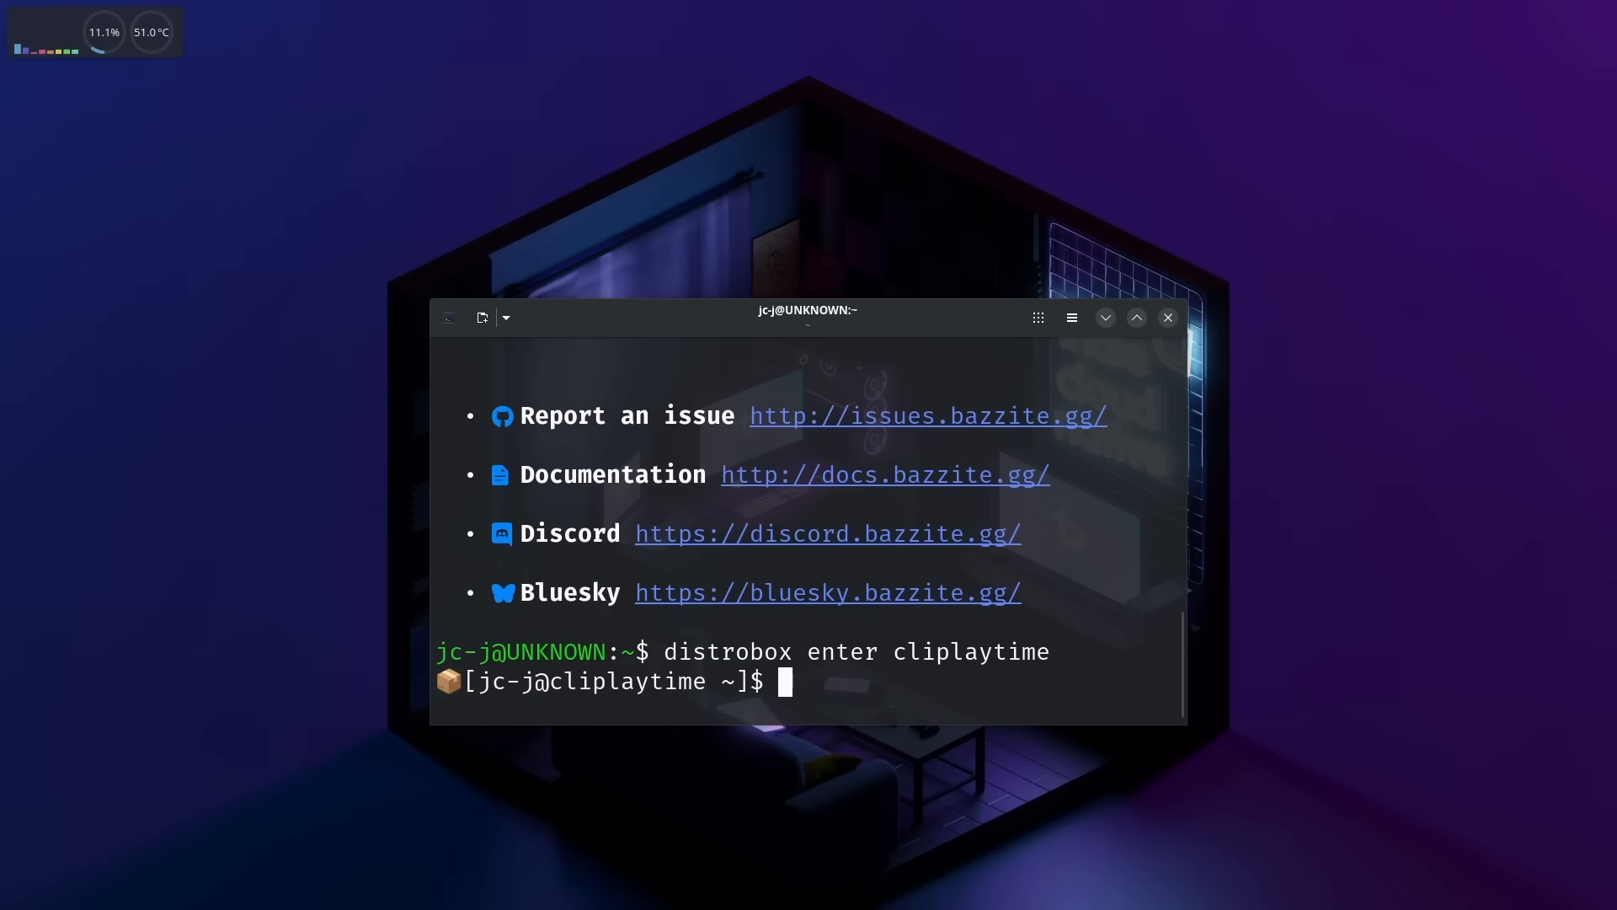
- Inside cliplaytime, start a sudo dnf install of a command-line package
text(sudo dnf install asc)
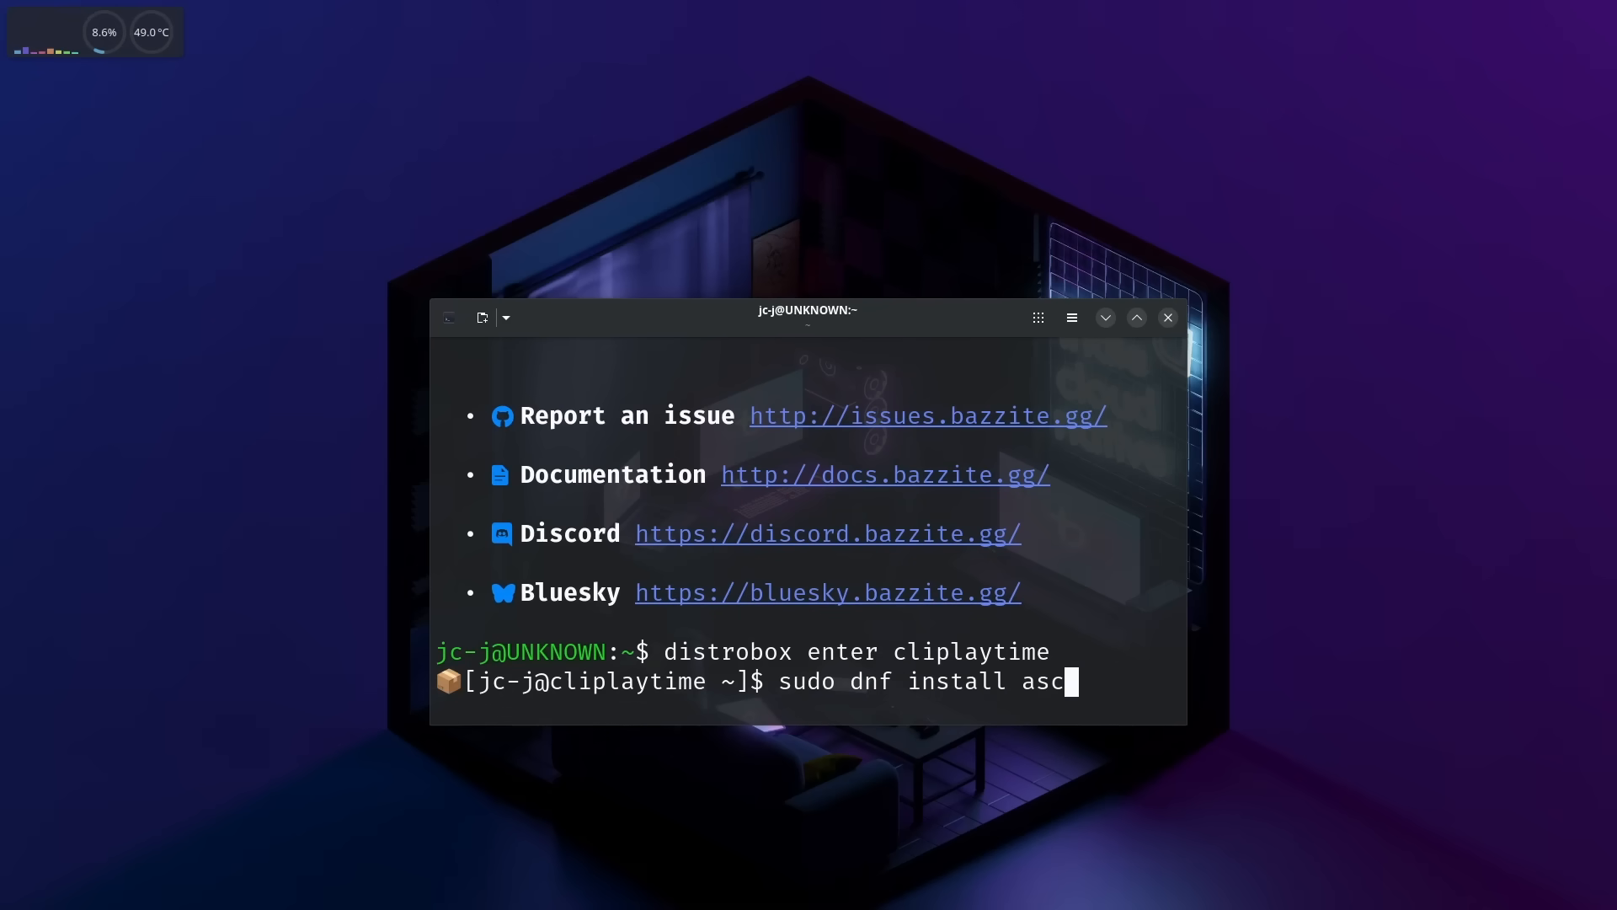
text(iiquari)
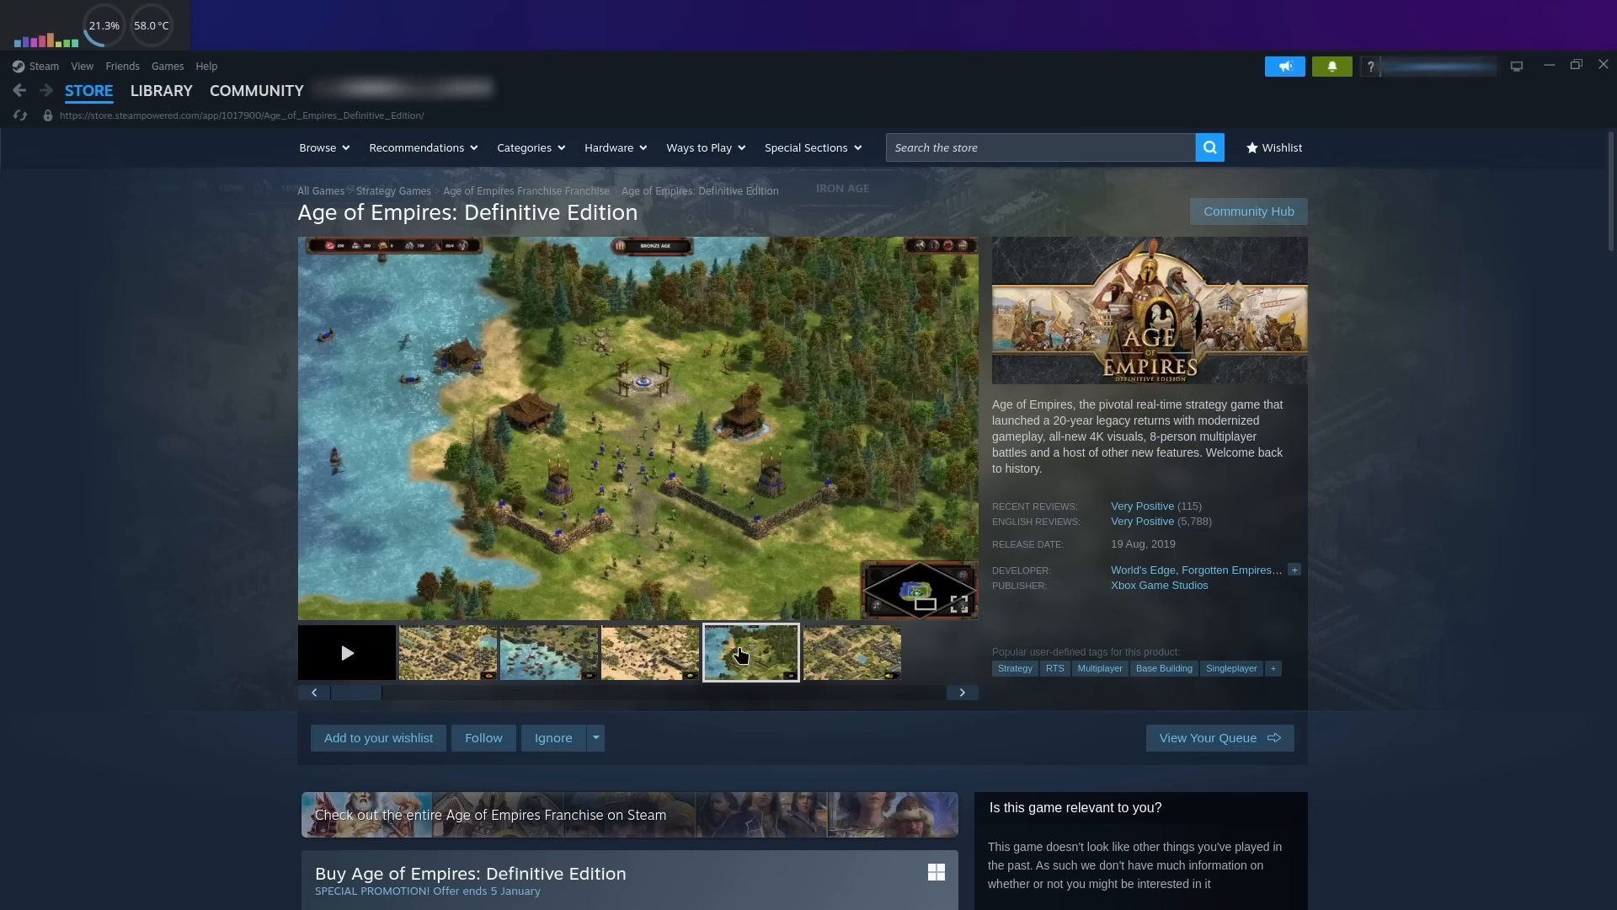
- Add Age of Empires: Definitive Edition to the cart from its Steam store page
scroll(down, 3)
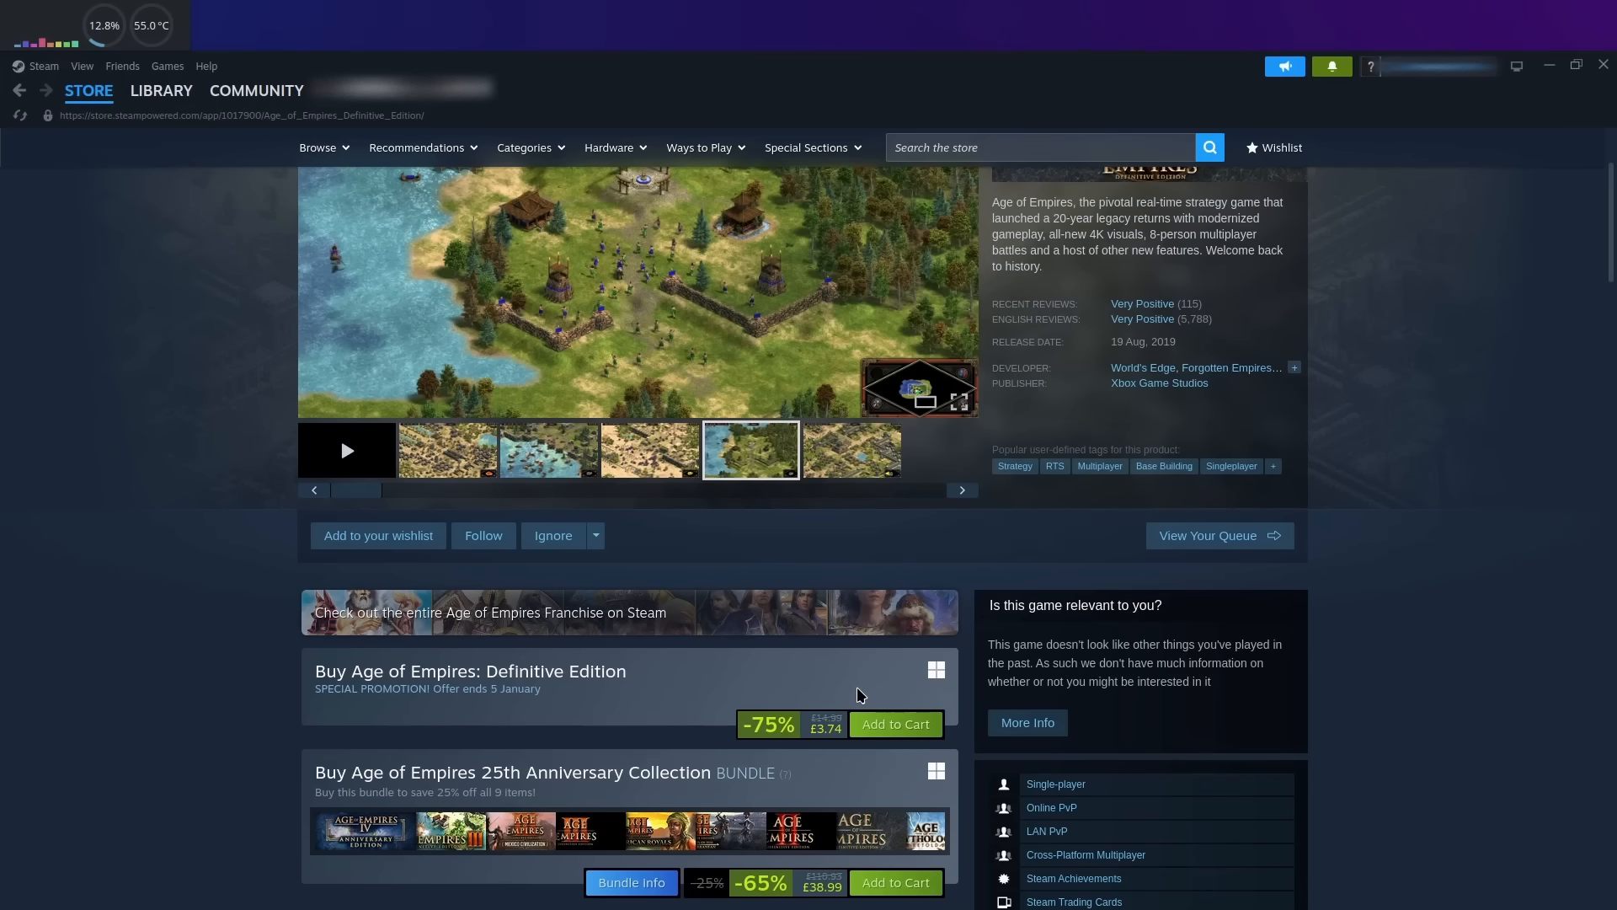
click(160, 91)
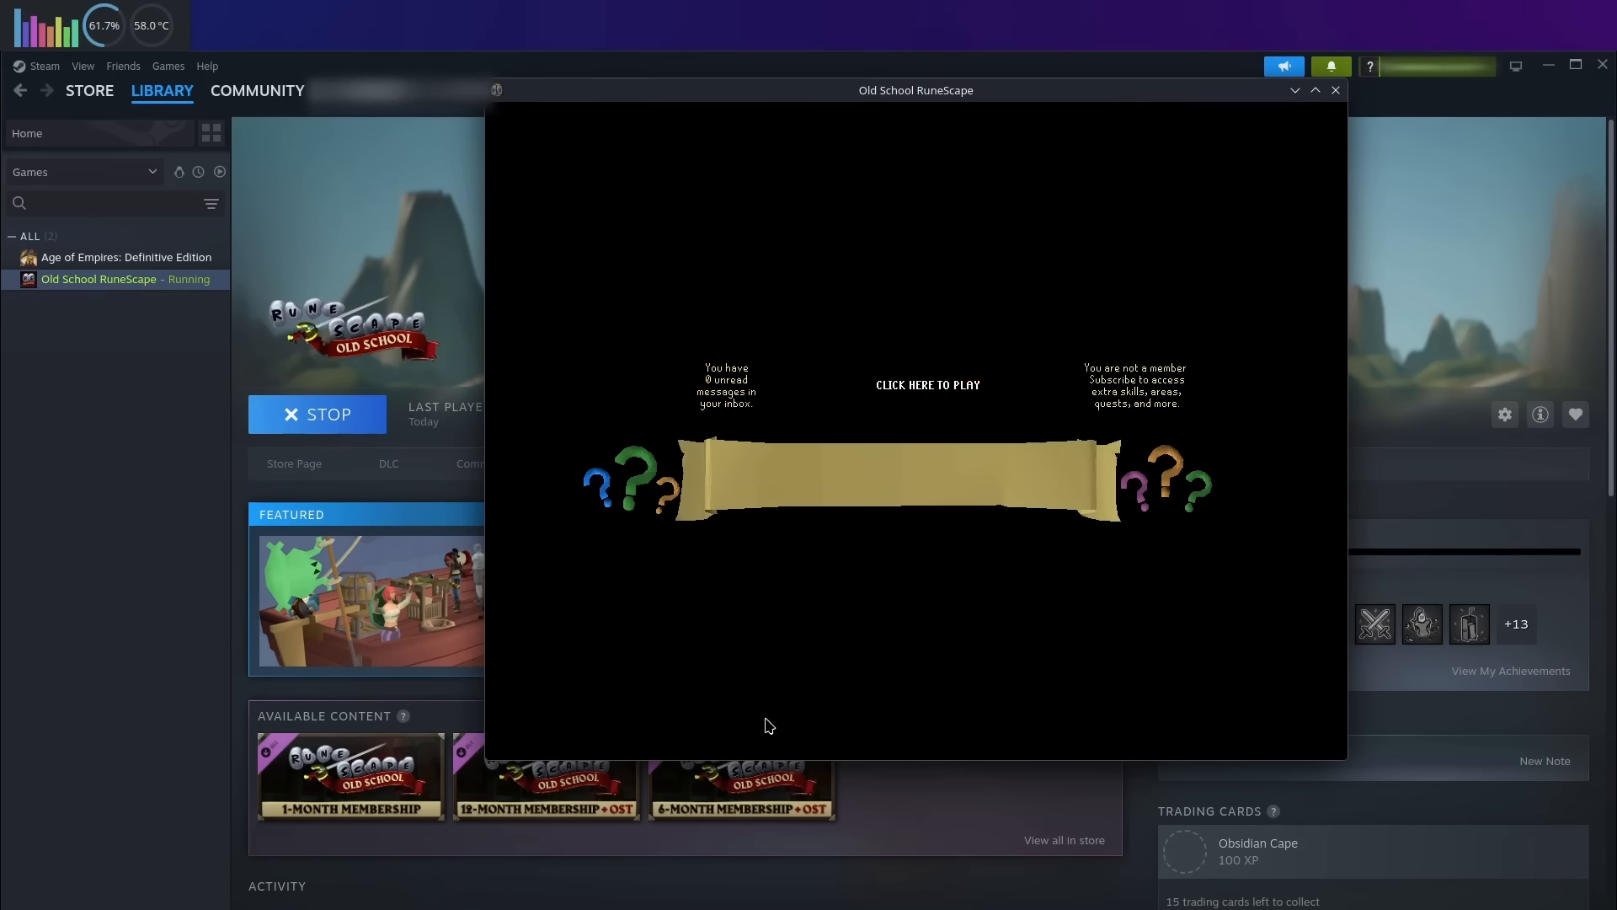
- Enter the RuneScape game world, review the Display settings and close the panel
click(926, 384)
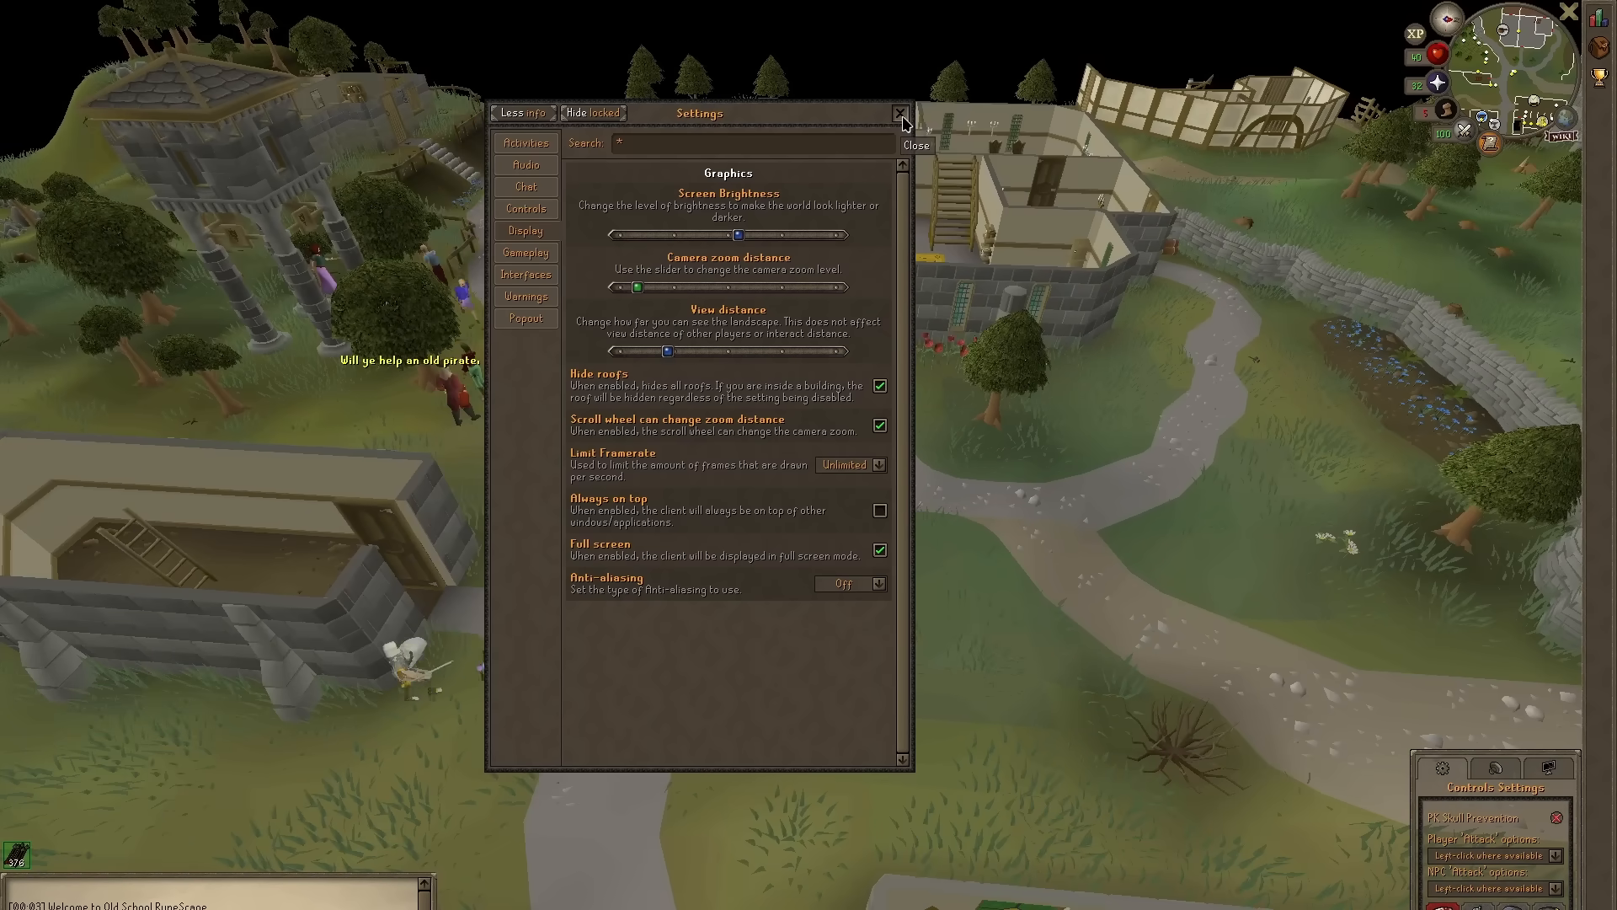
click(903, 112)
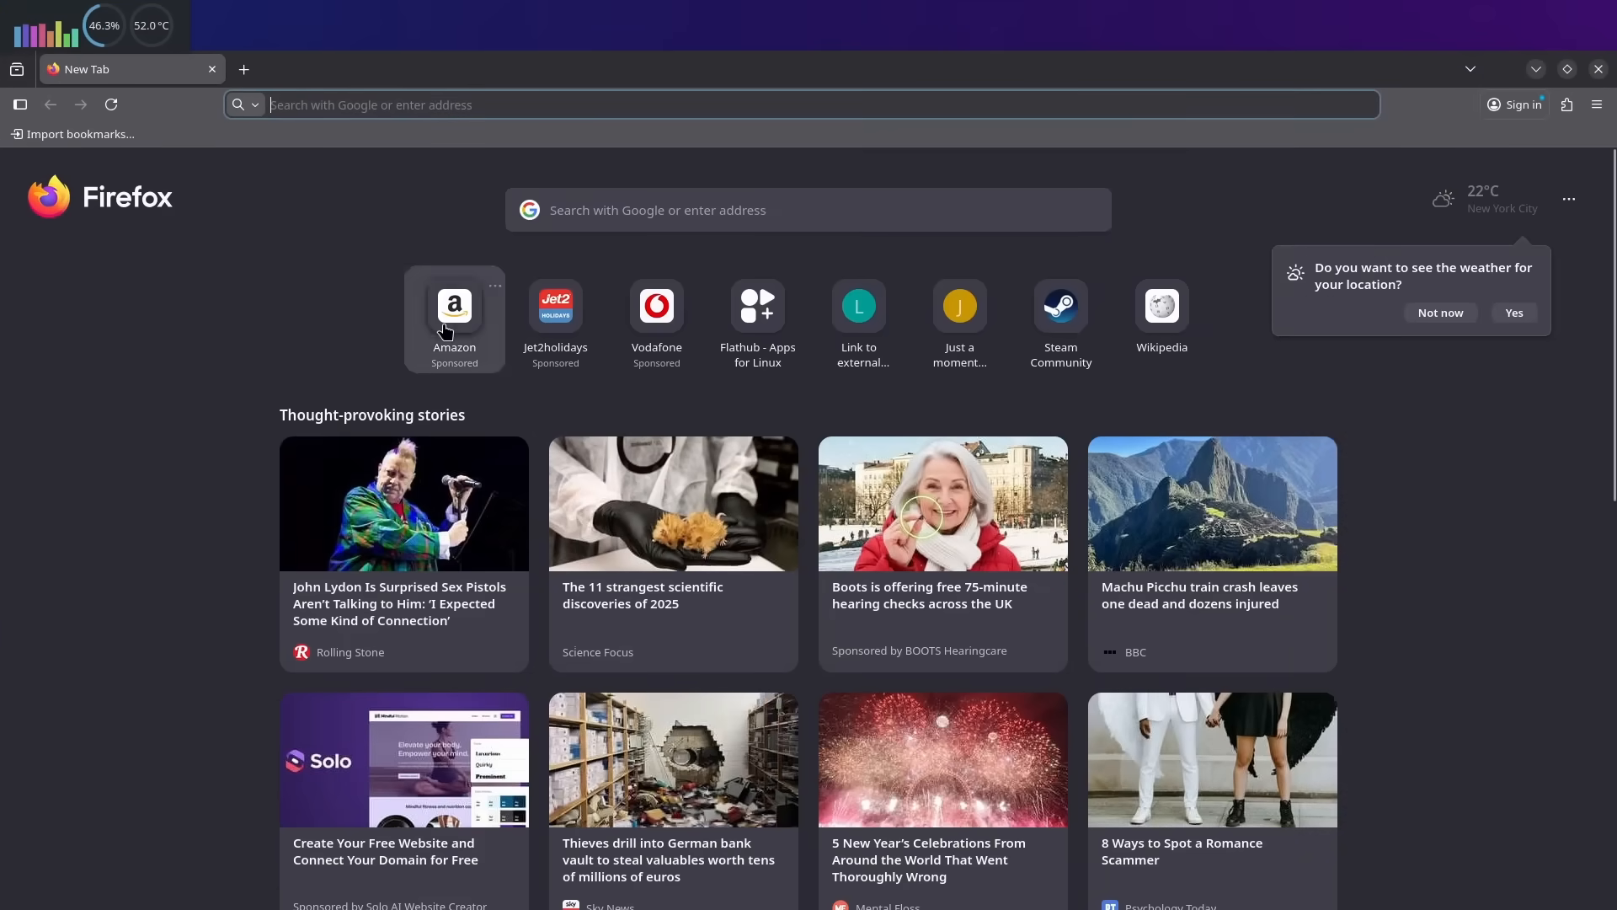
- Search 'tibia', reach tibia.com, download the client and accept the Service Agreement
text(tibia)
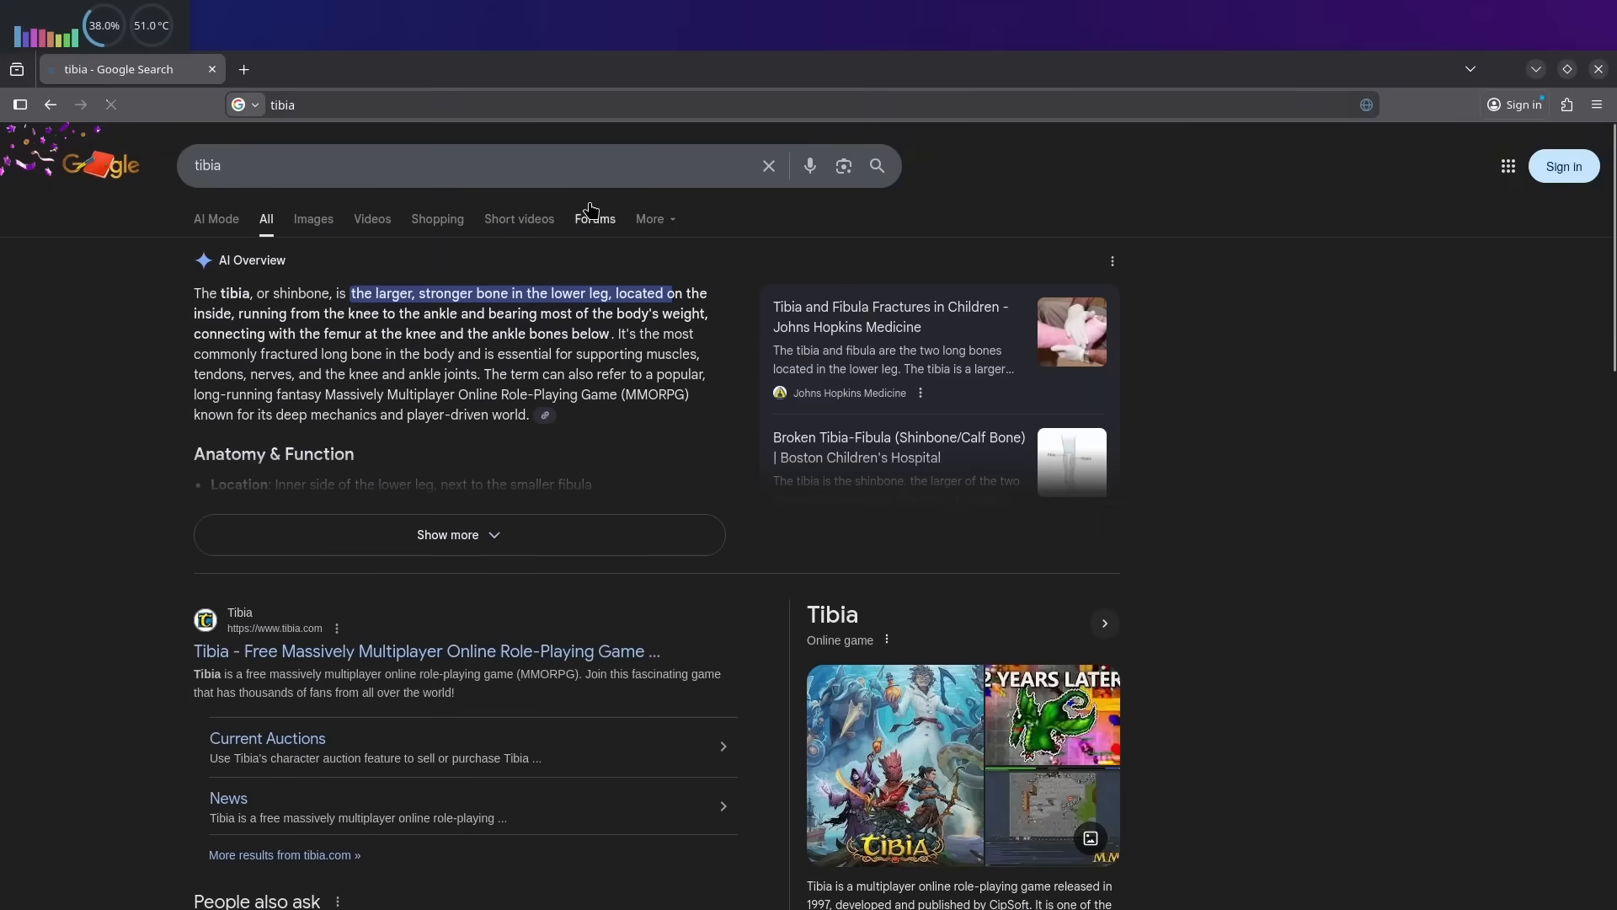
click(427, 651)
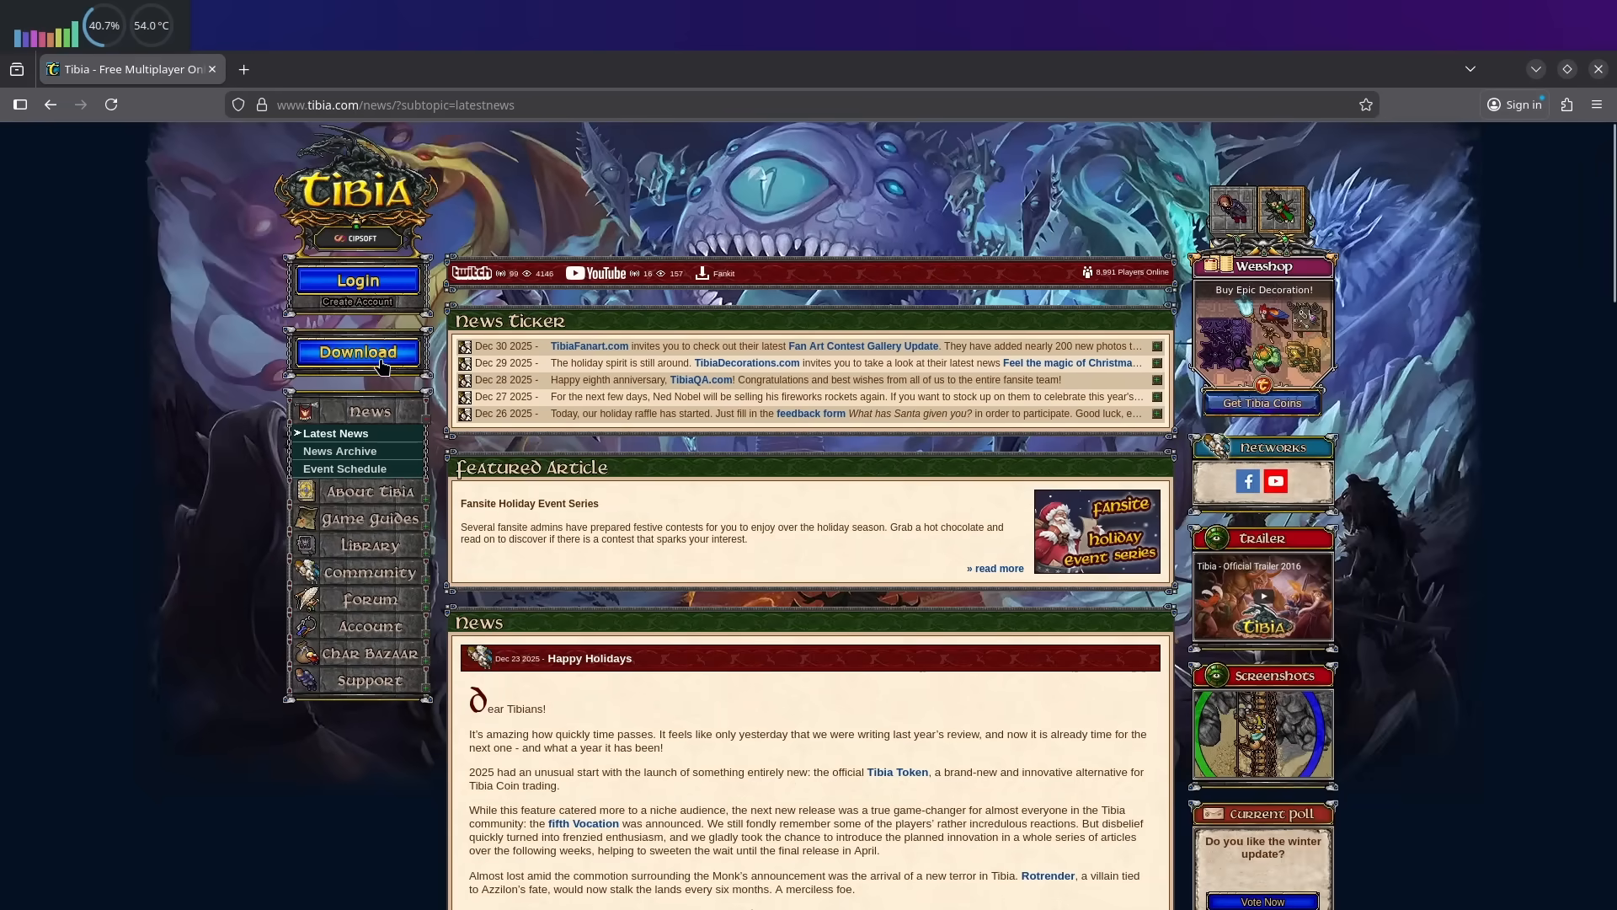
click(358, 352)
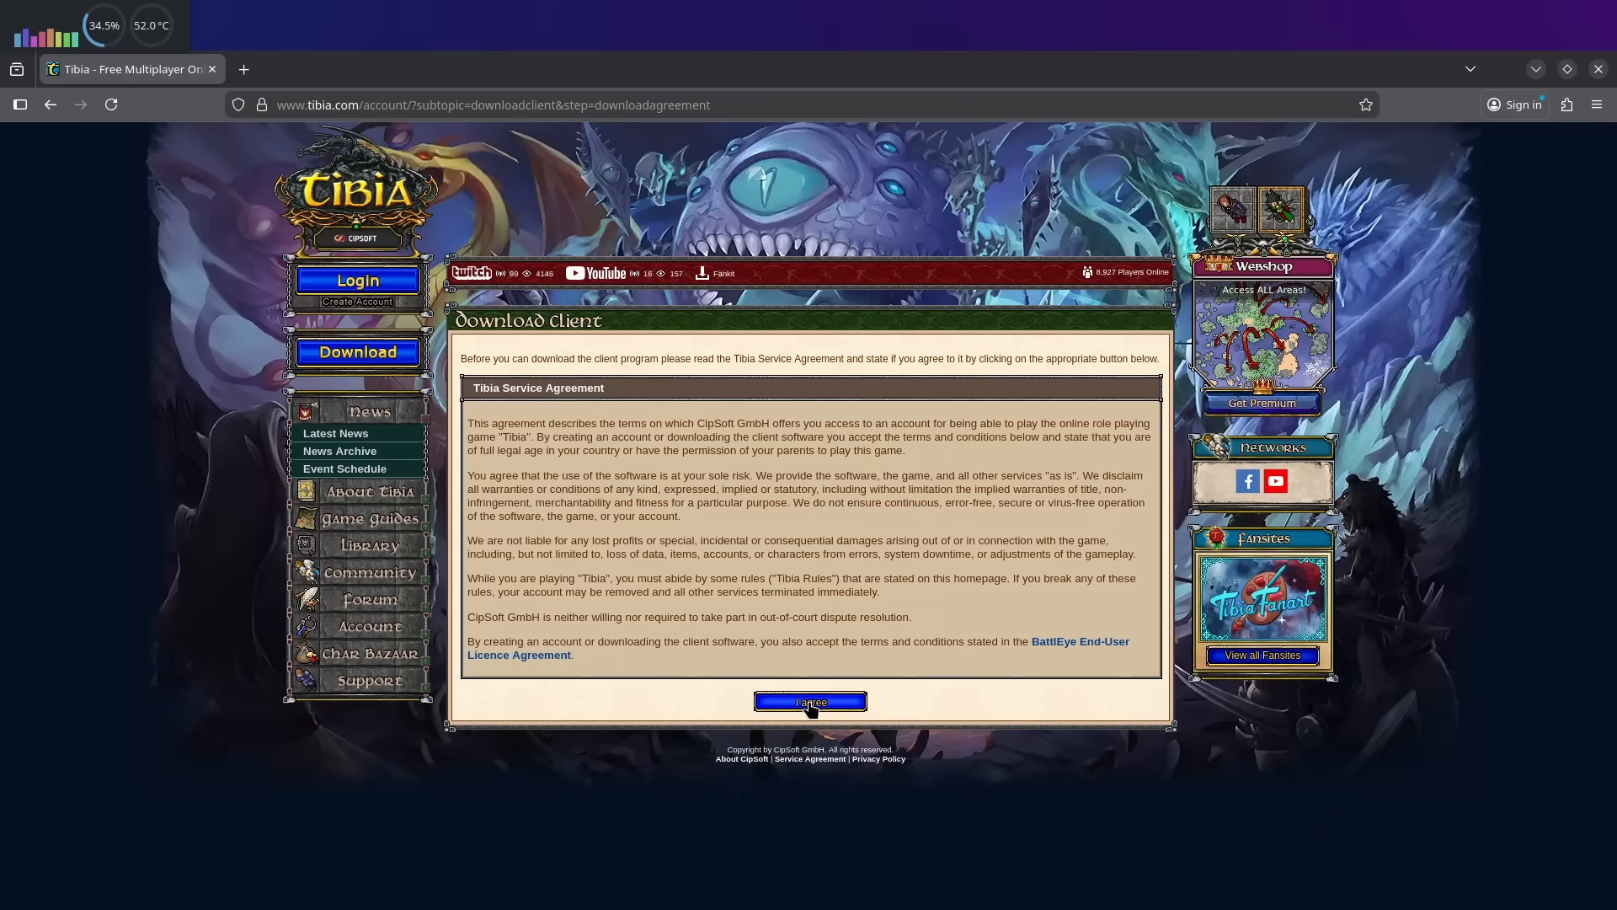
click(810, 702)
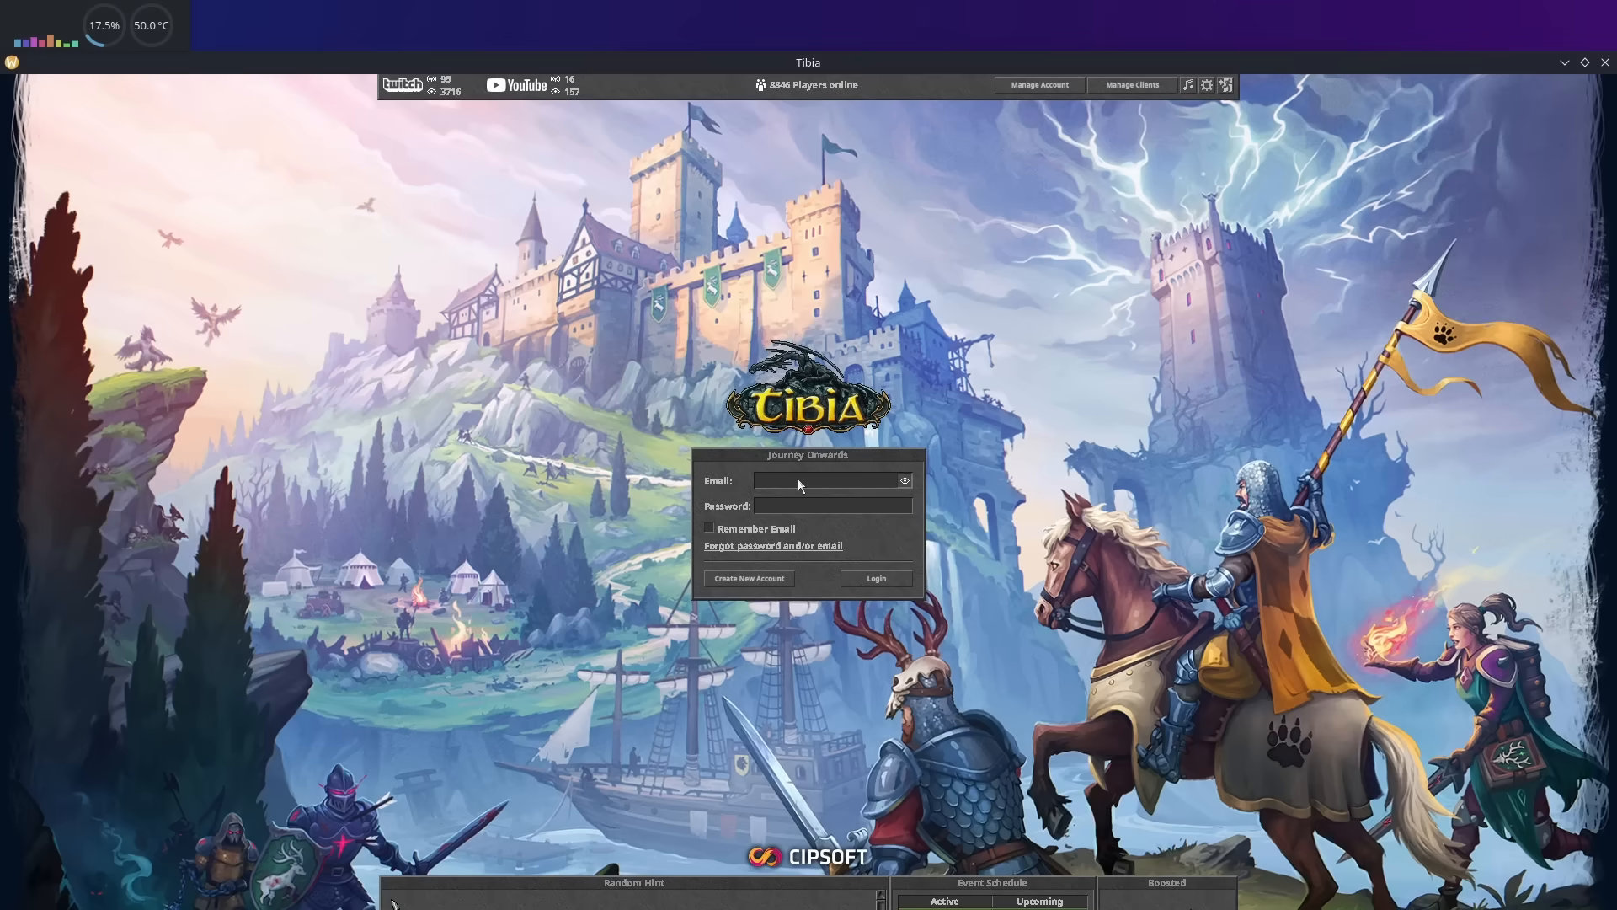
- Log into Tibia from the Journey Onwards dialog with the character Dredel
click(874, 578)
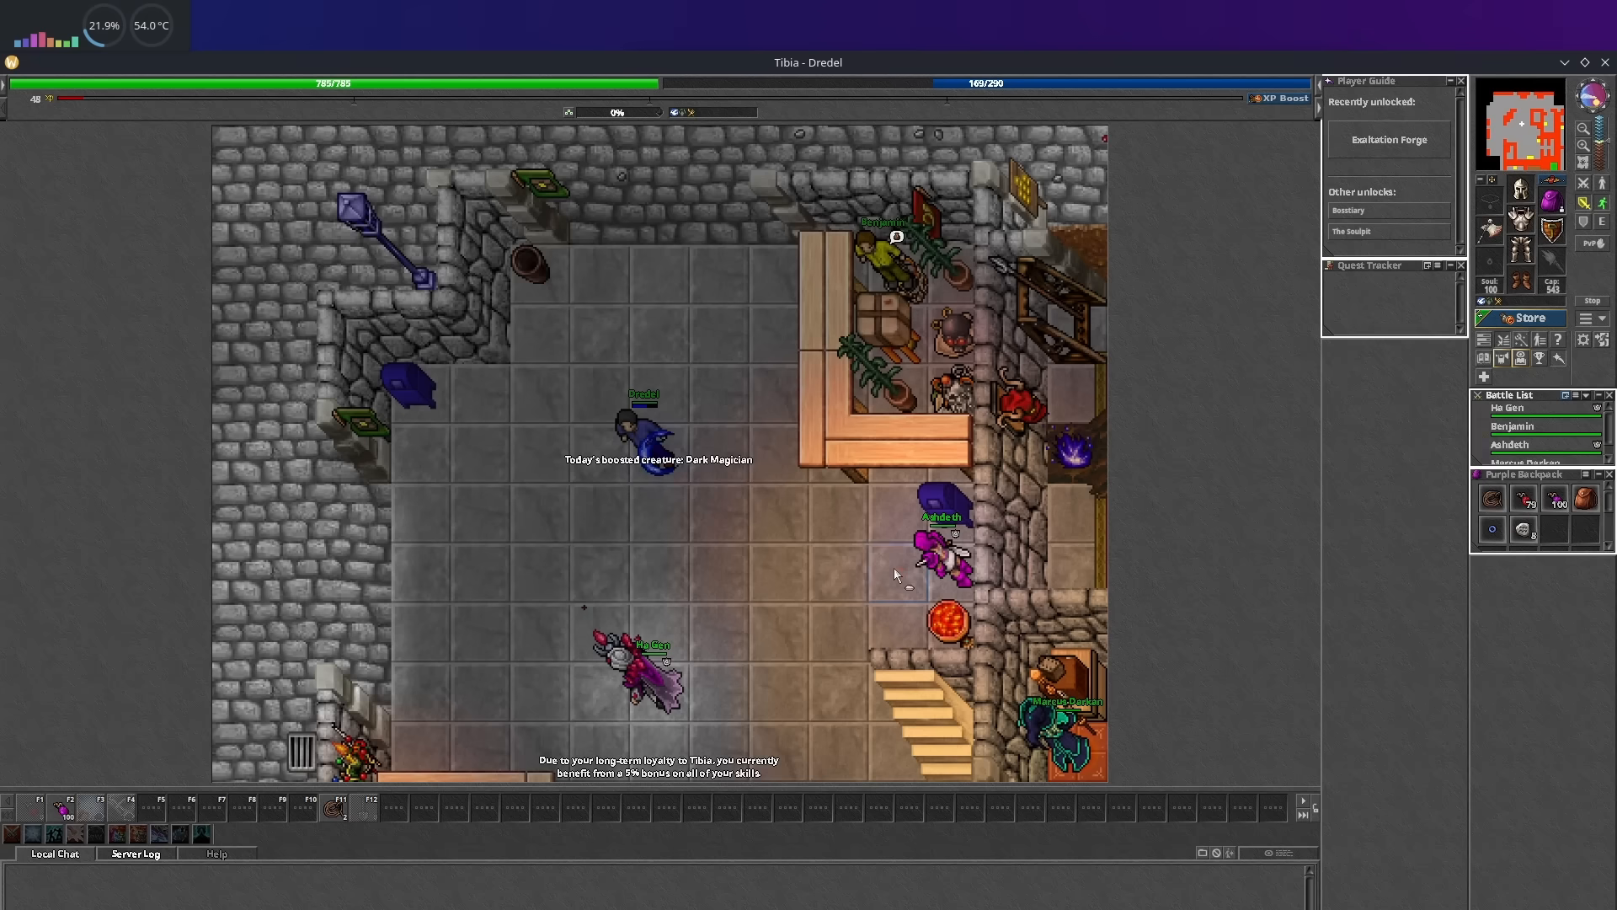